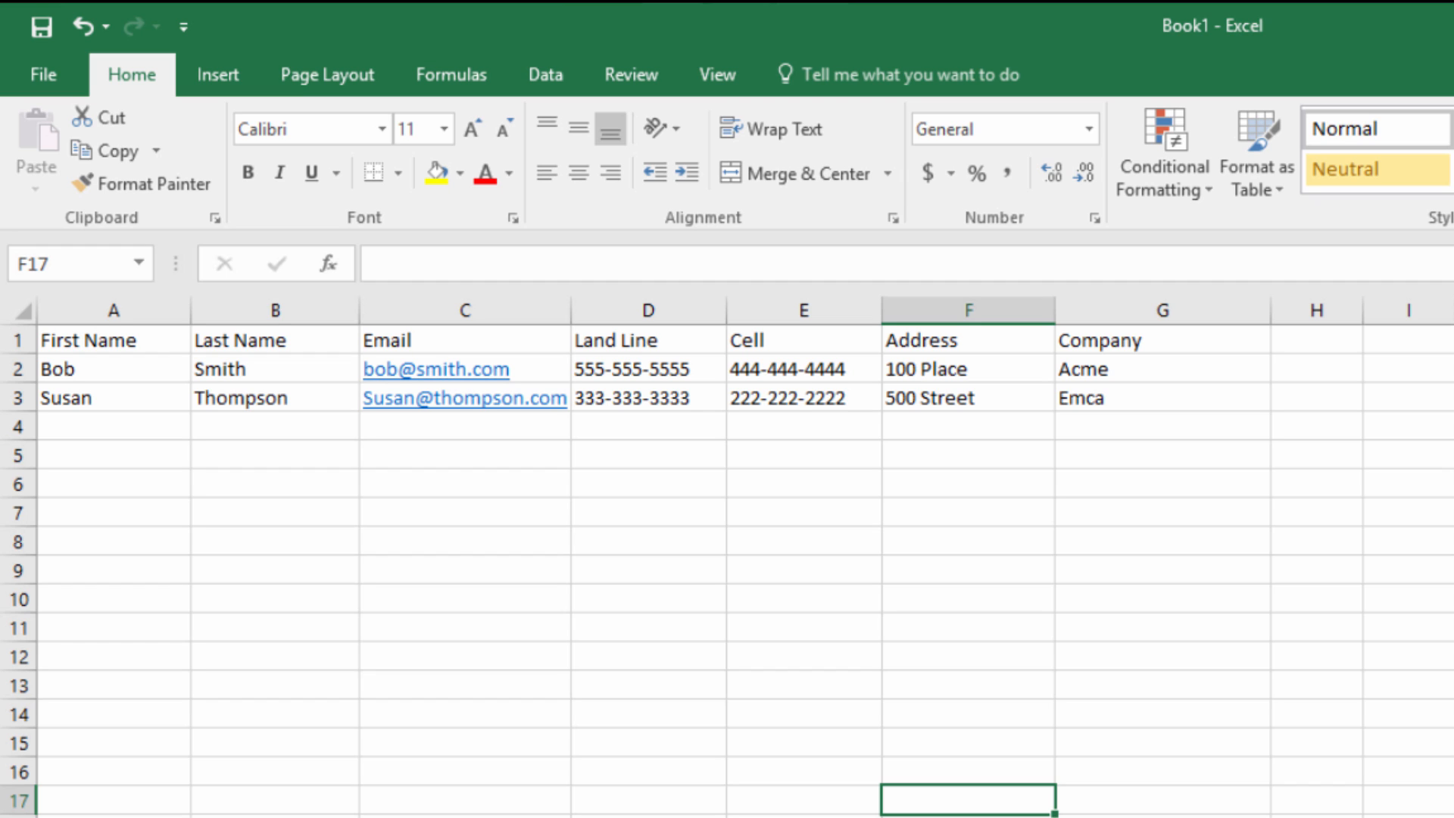
mouse_move(832, 401)
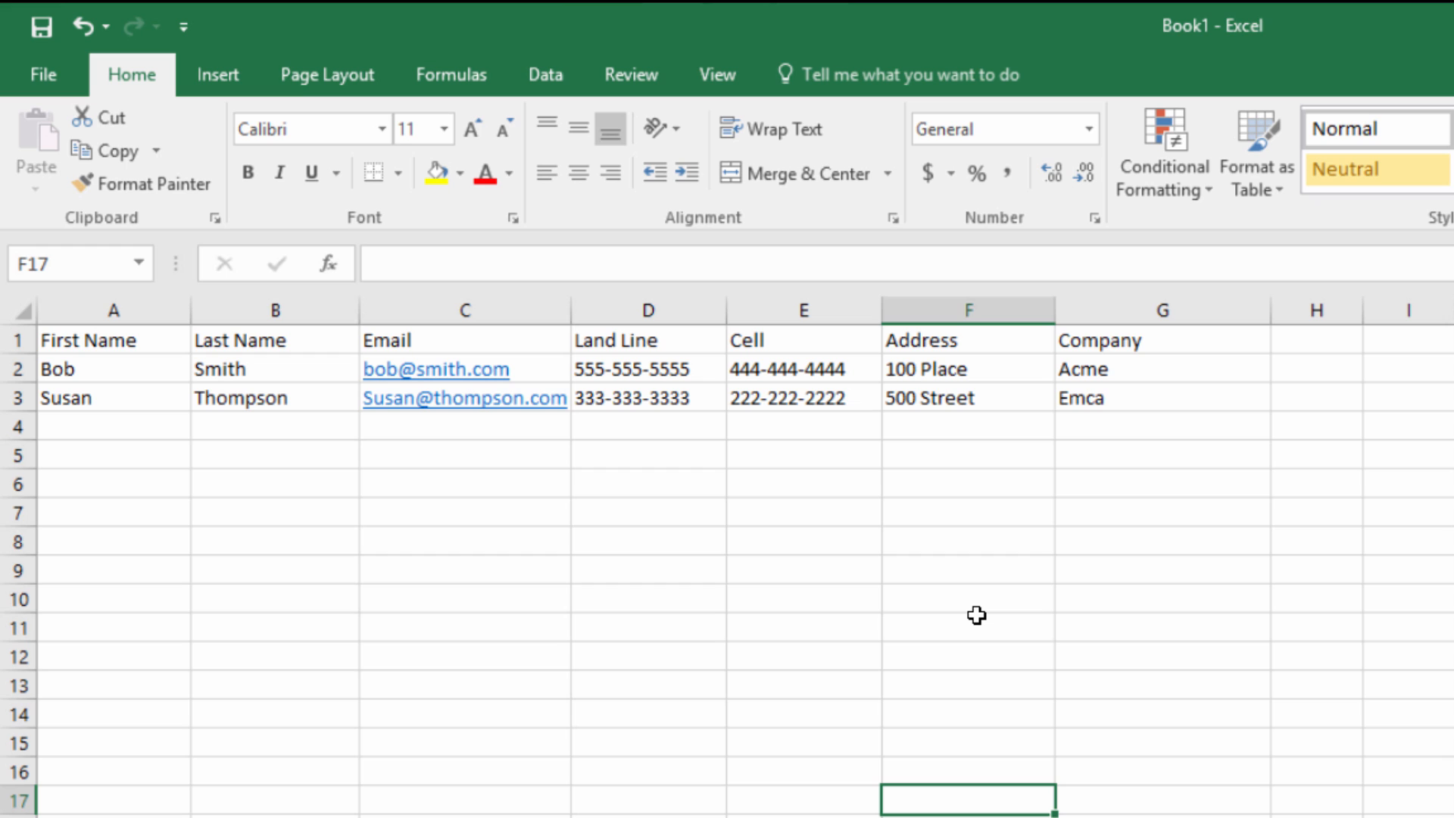
mouse_move(579, 568)
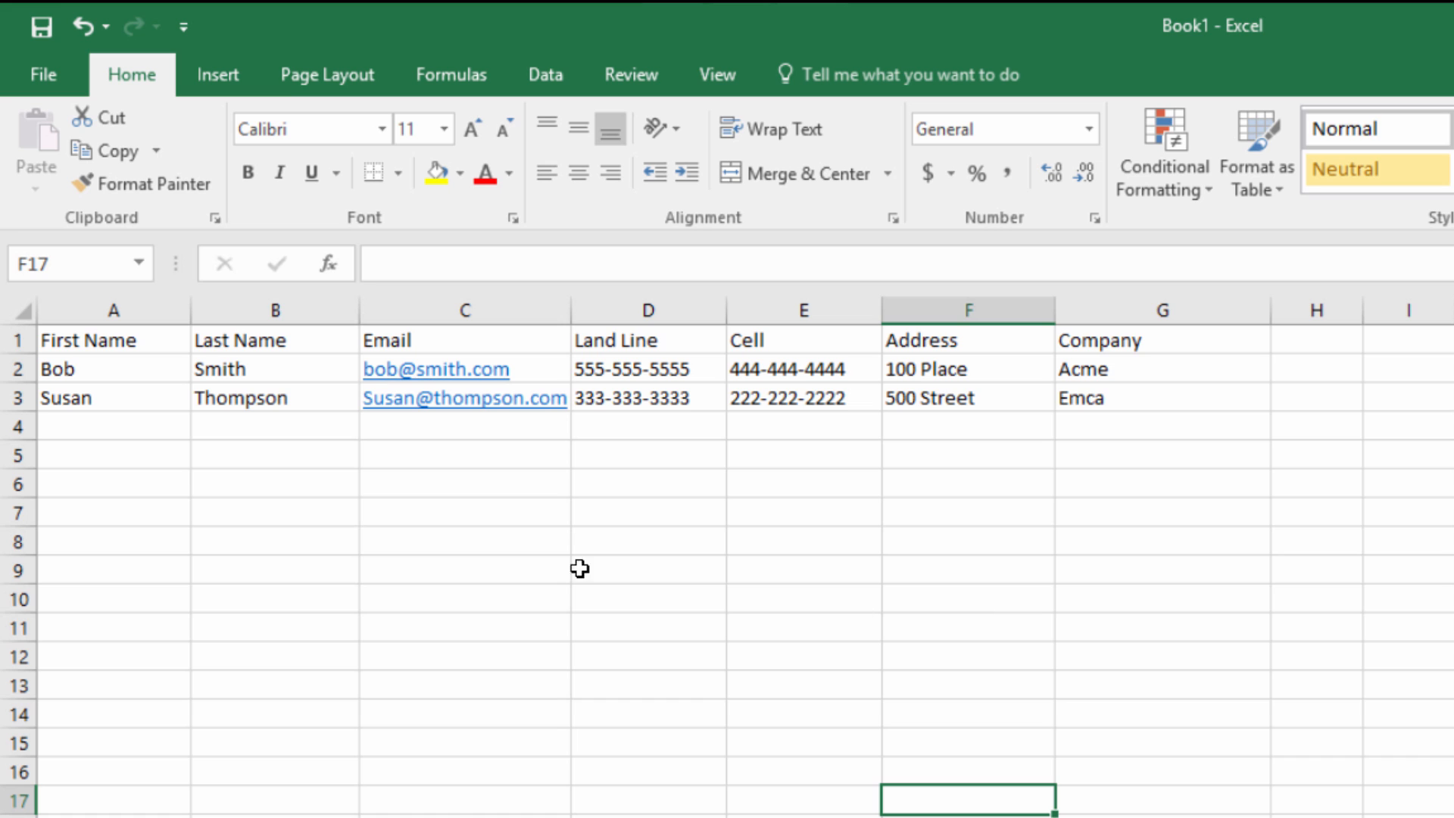
mouse_move(47, 85)
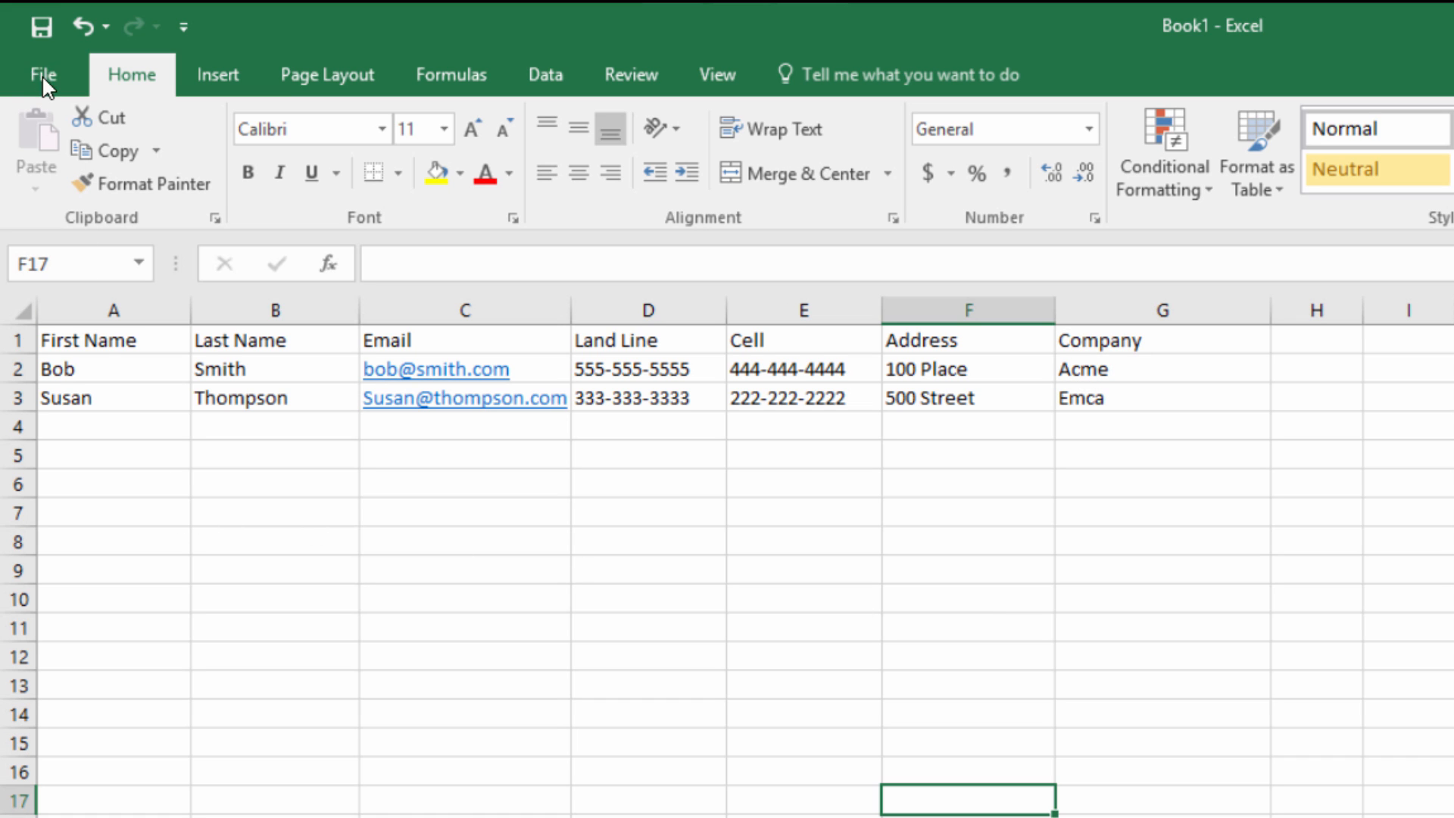
Save the workbook as MyContactsExcel in CSV (Comma delimited) format.
click(42, 75)
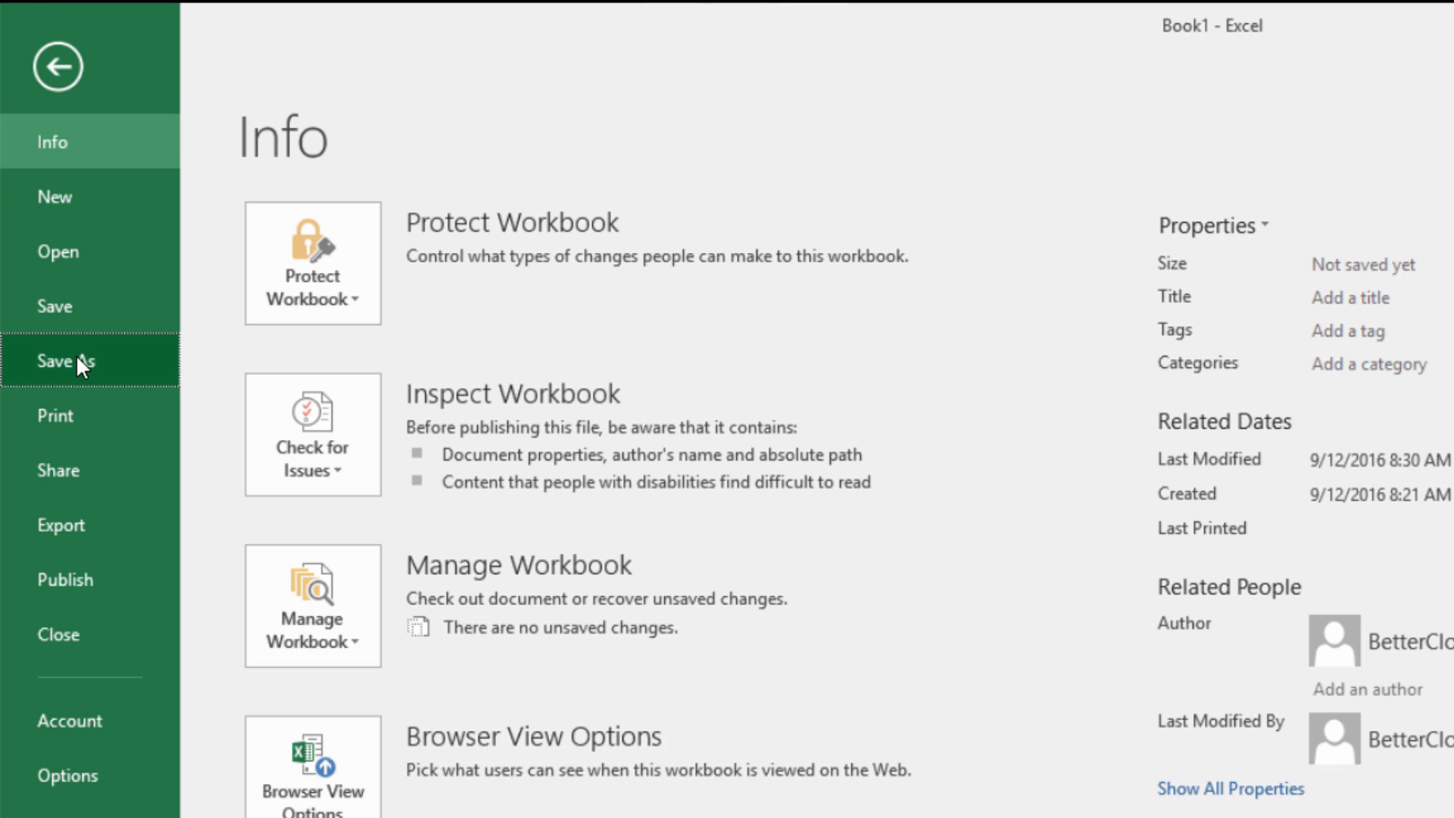
click(66, 360)
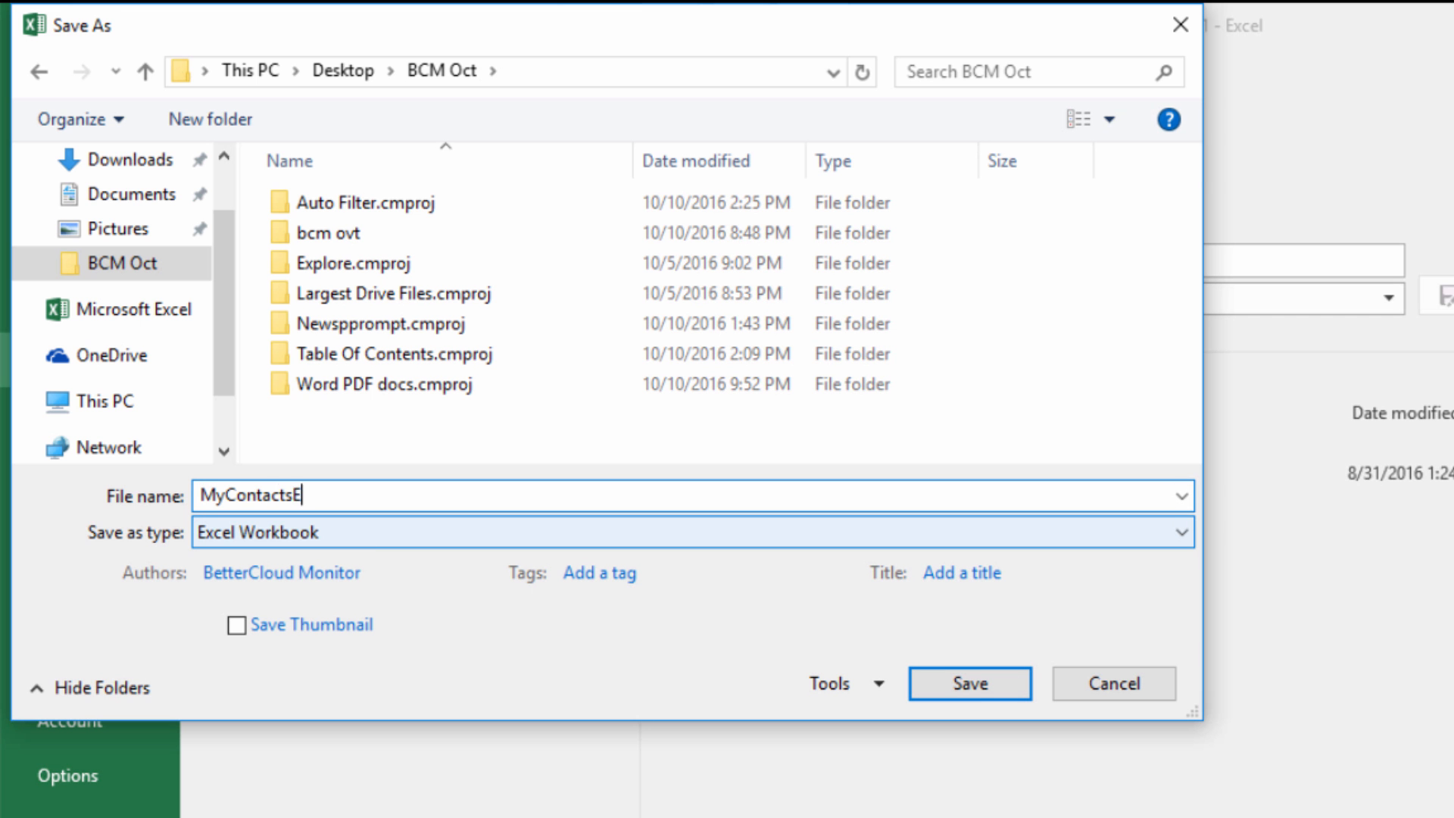
text(xcel)
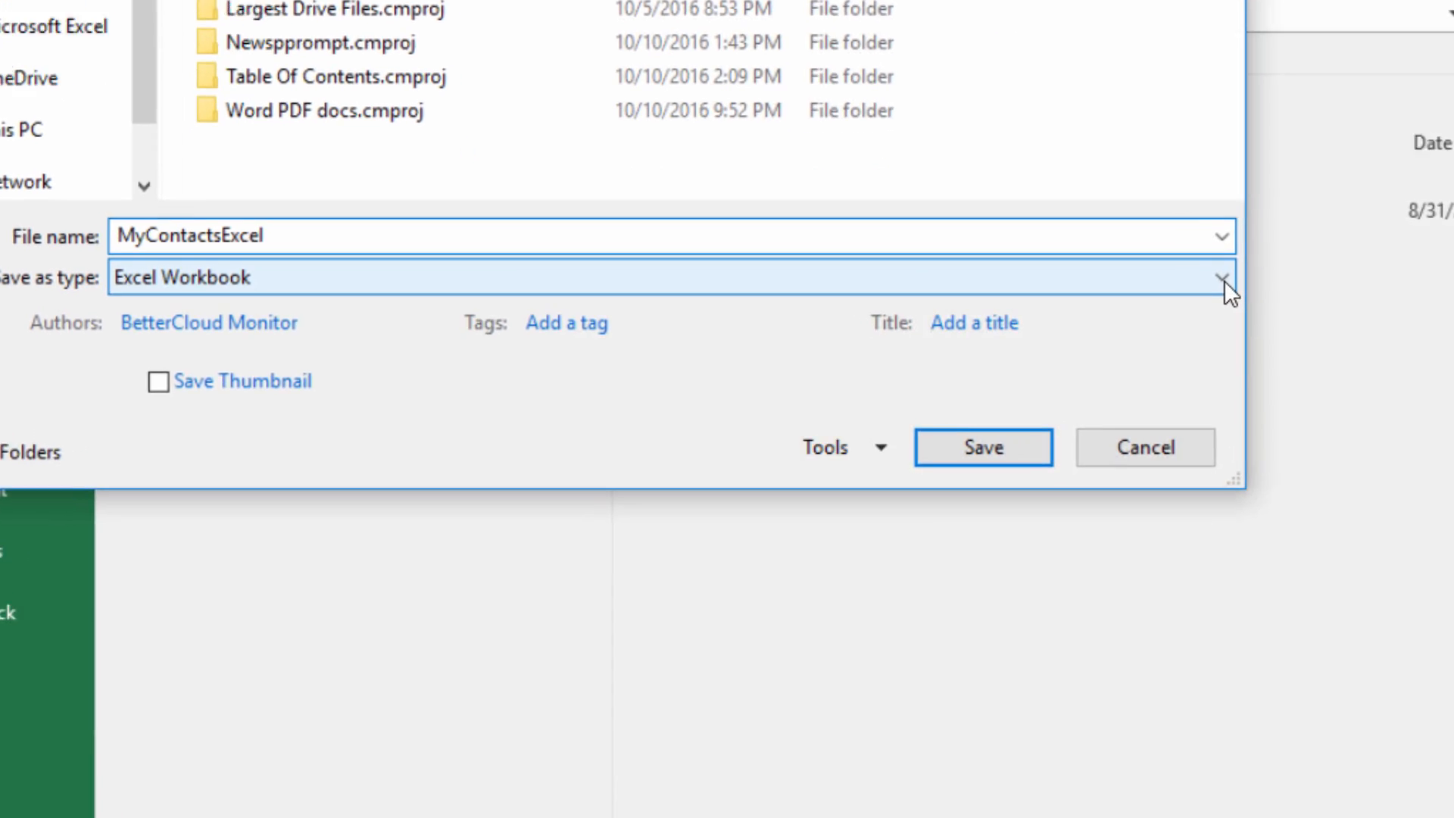
click(1225, 281)
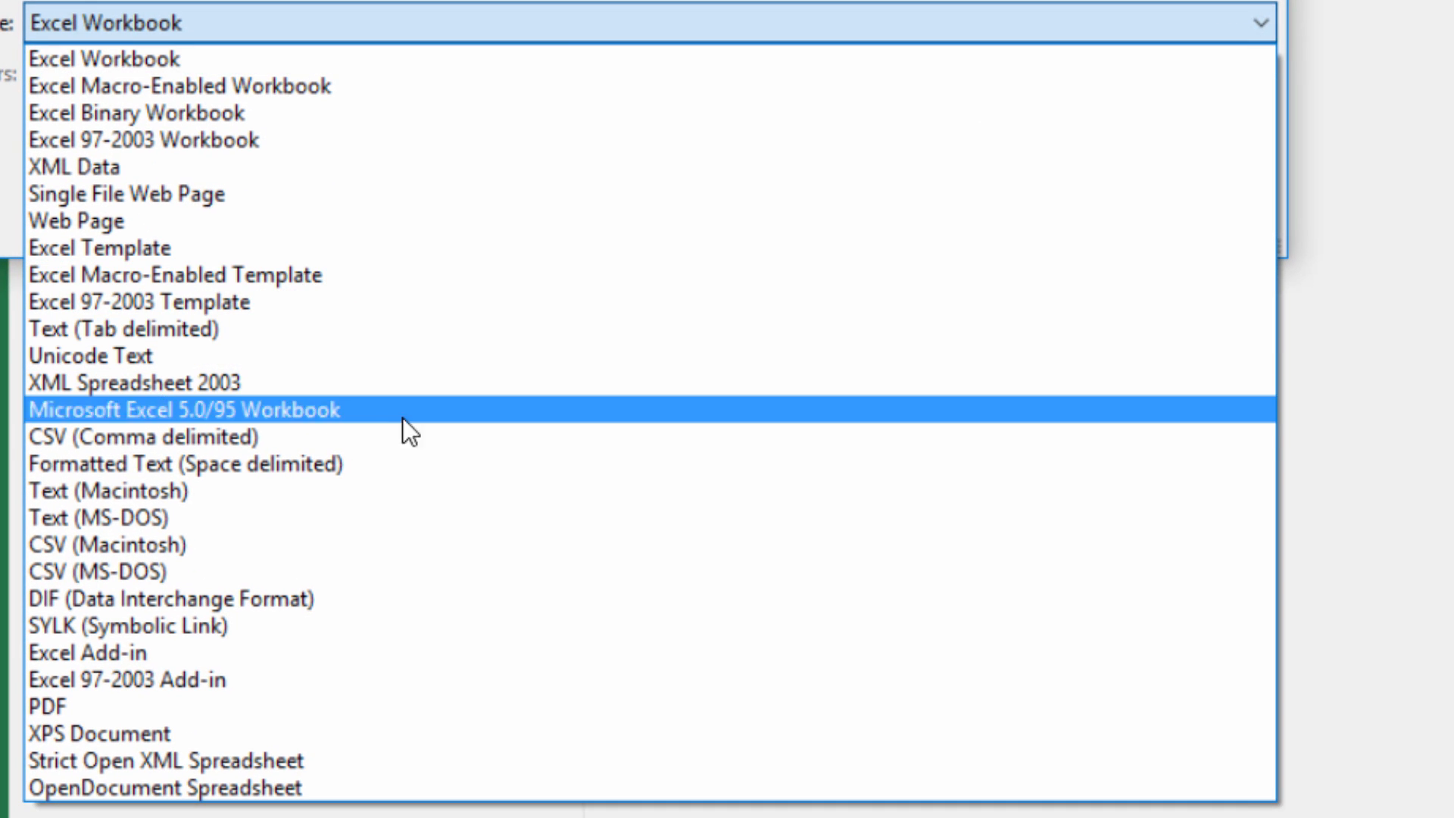
mouse_move(157, 437)
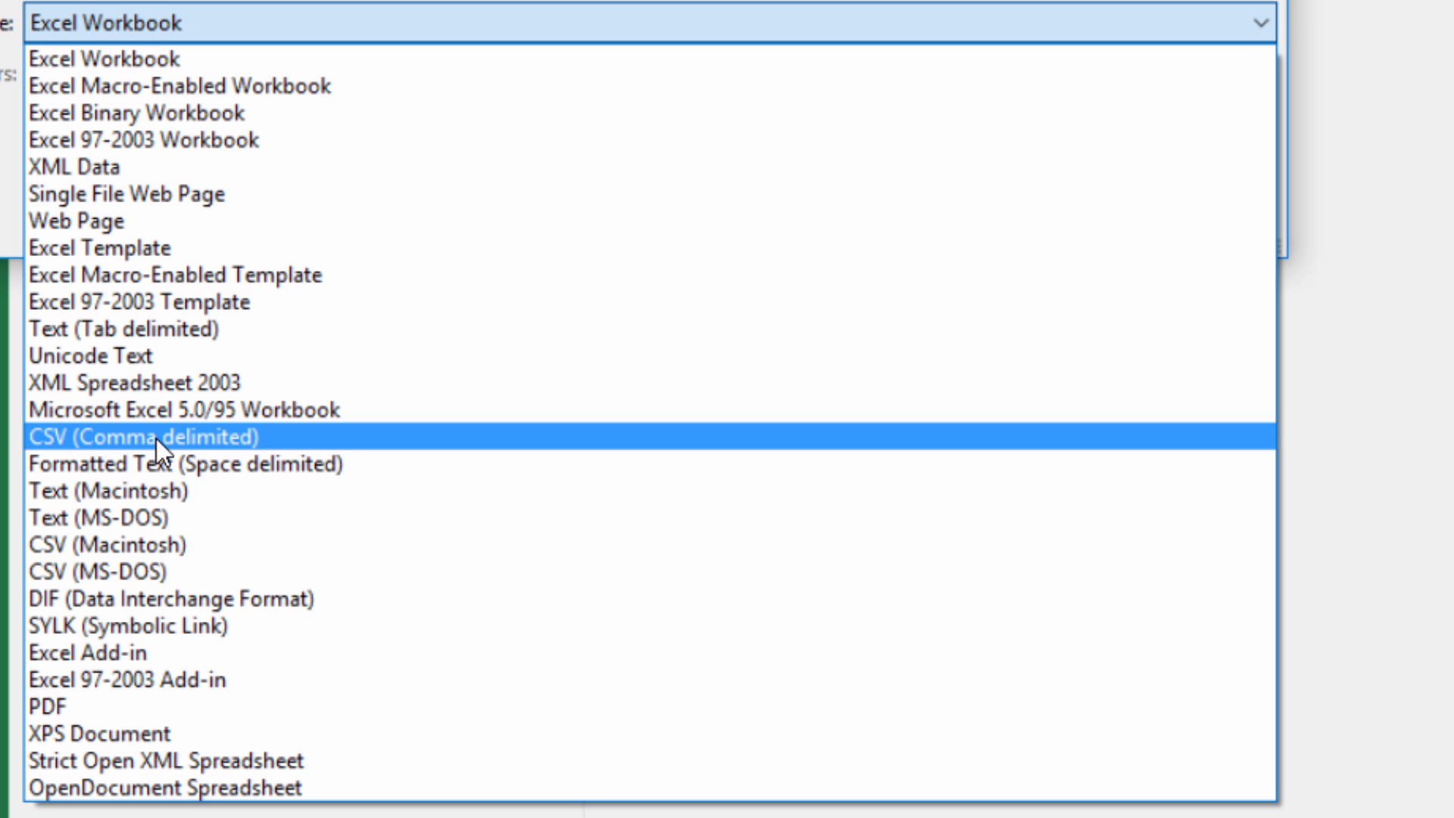
click(158, 437)
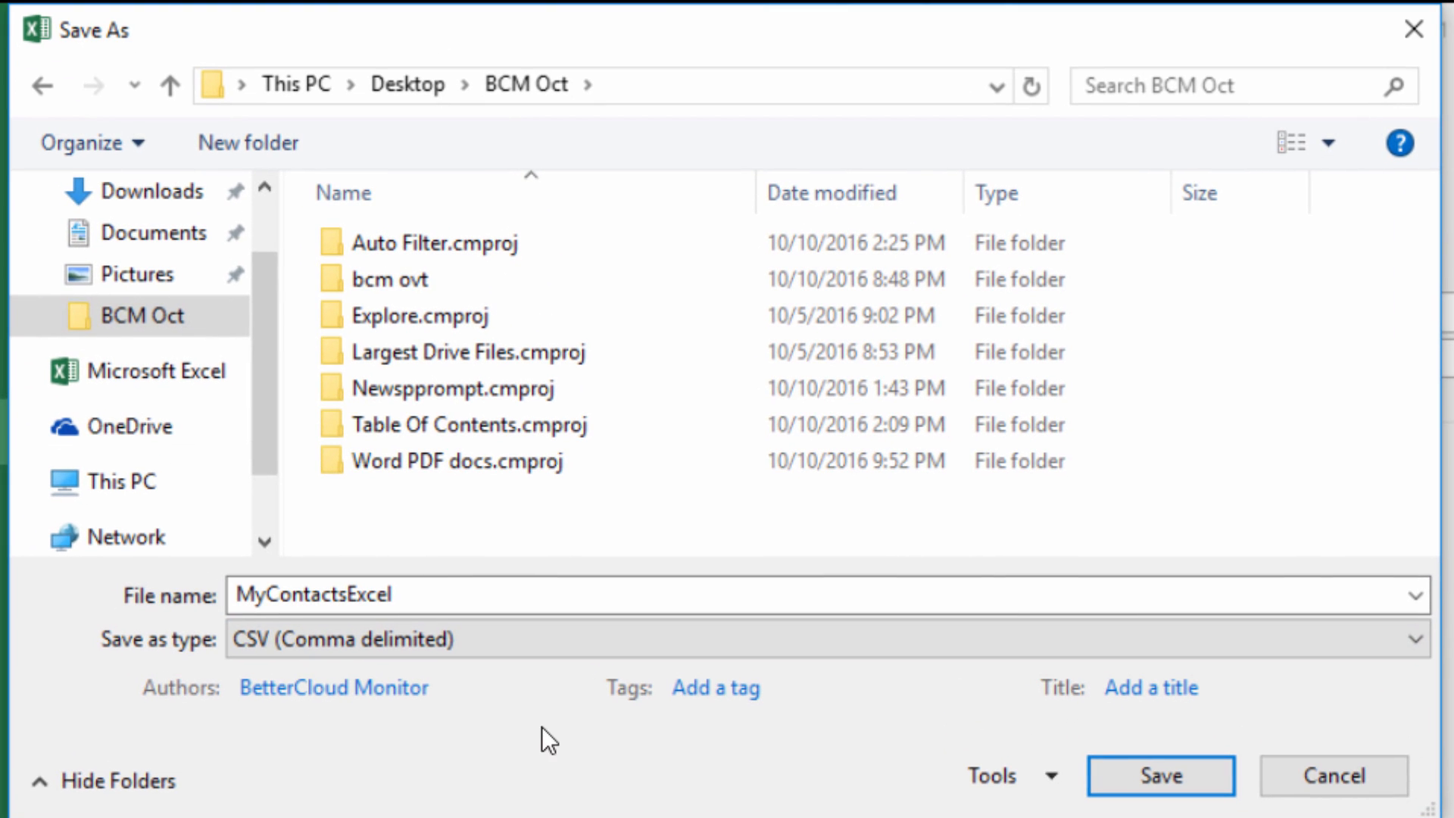
click(821, 640)
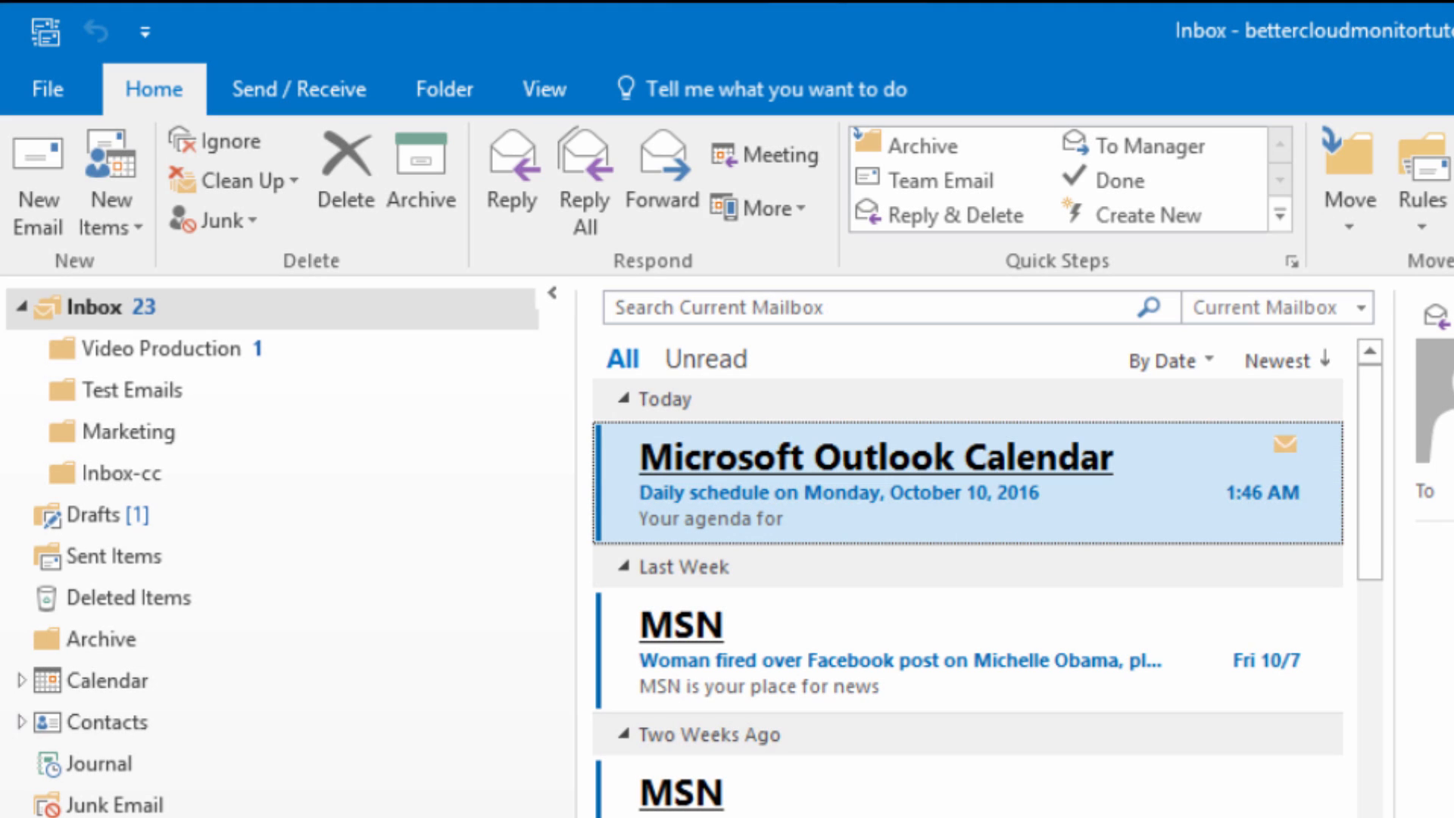
mouse_move(111, 175)
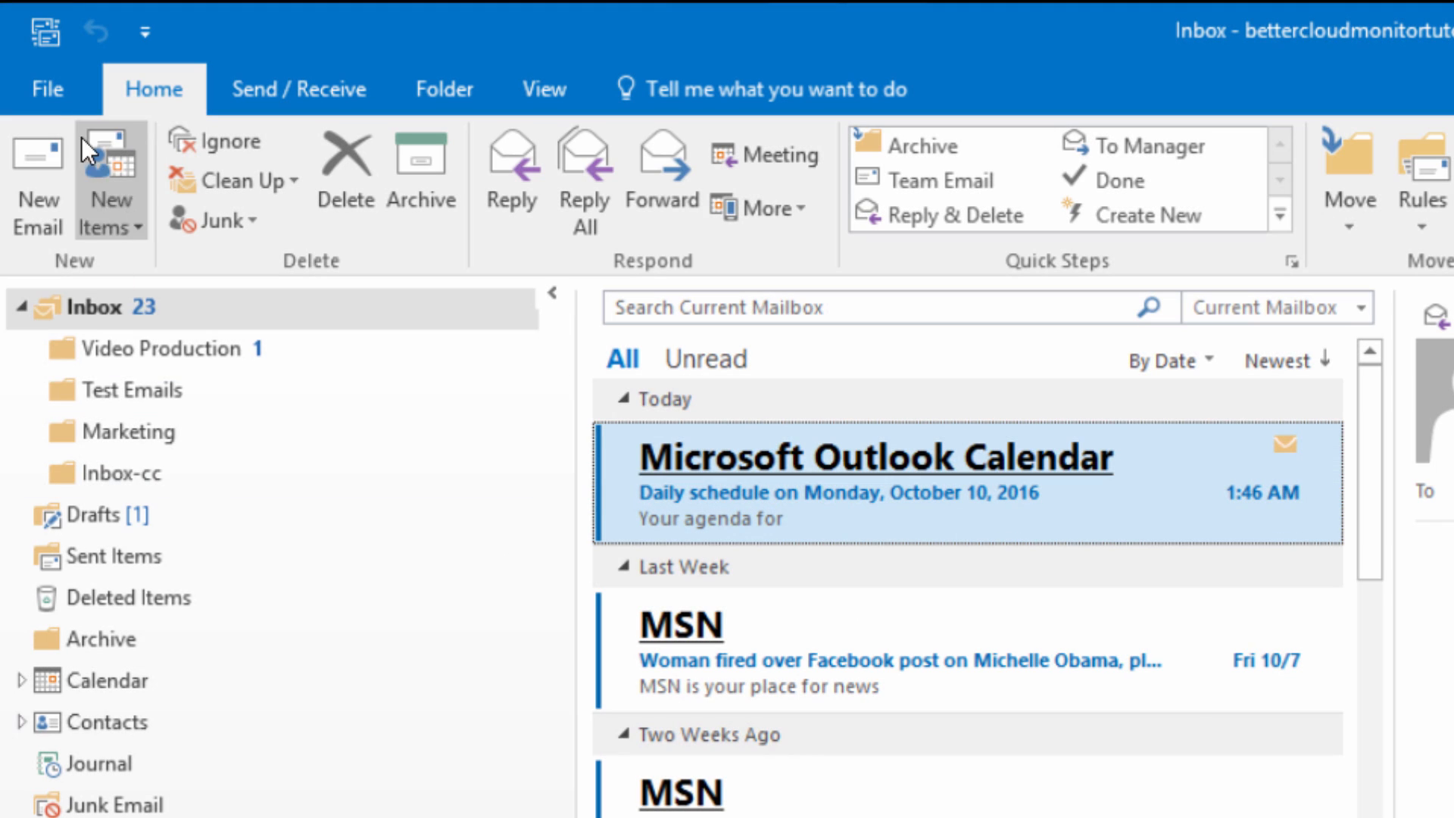
Start an import from a Comma Separated Values file with the Contacts folder as destination.
click(47, 90)
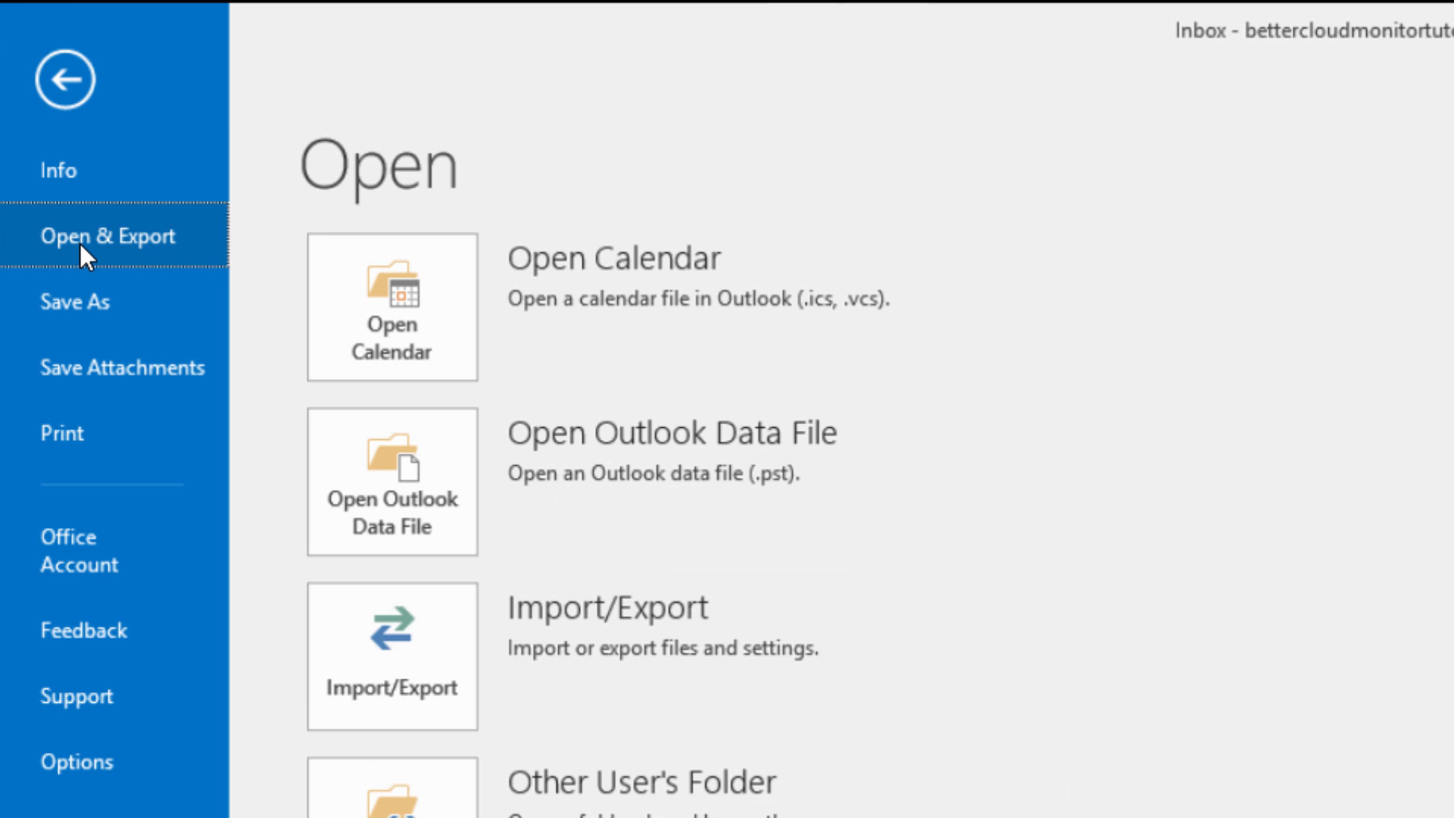
mouse_move(391, 656)
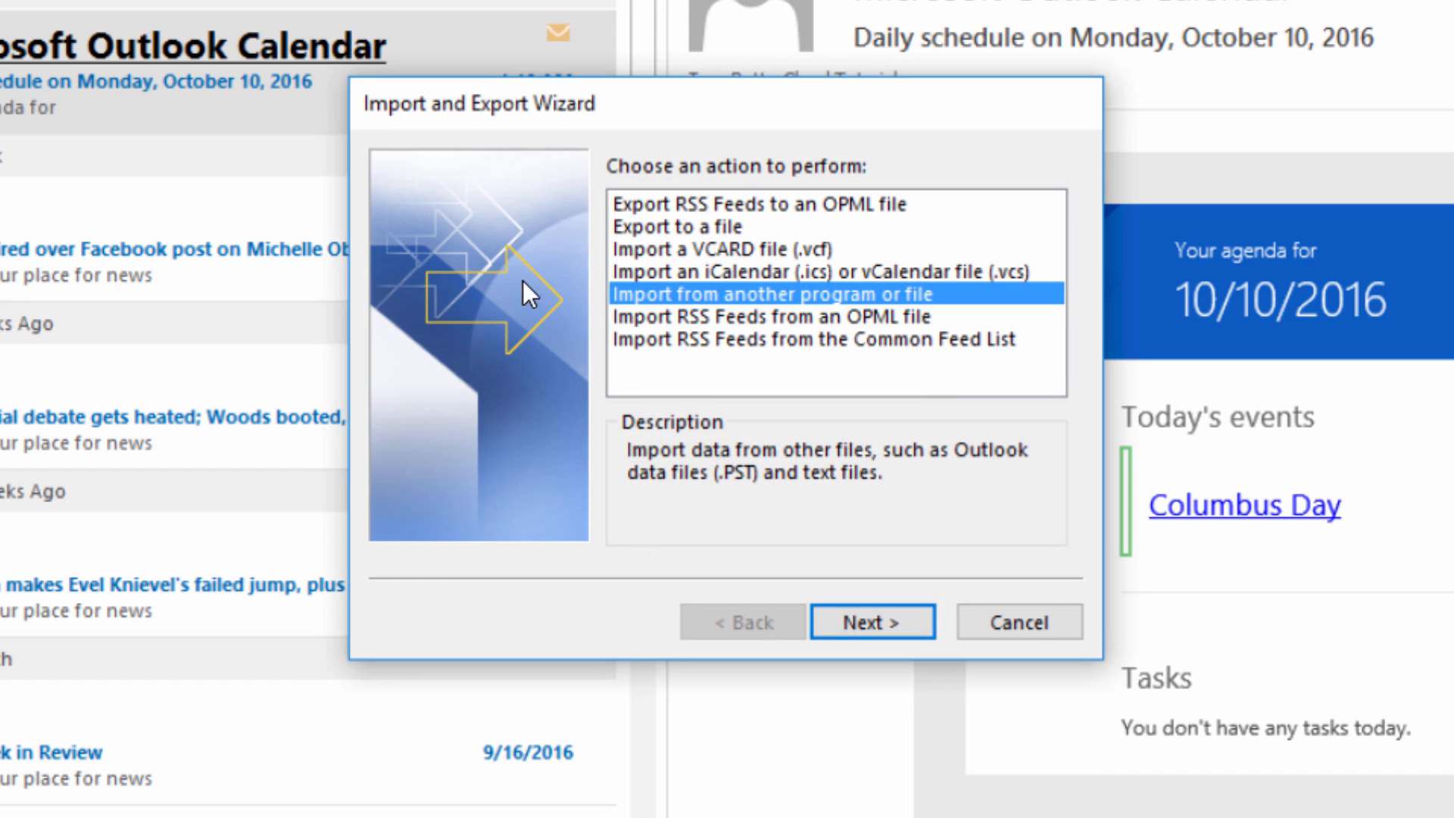
mouse_move(916, 310)
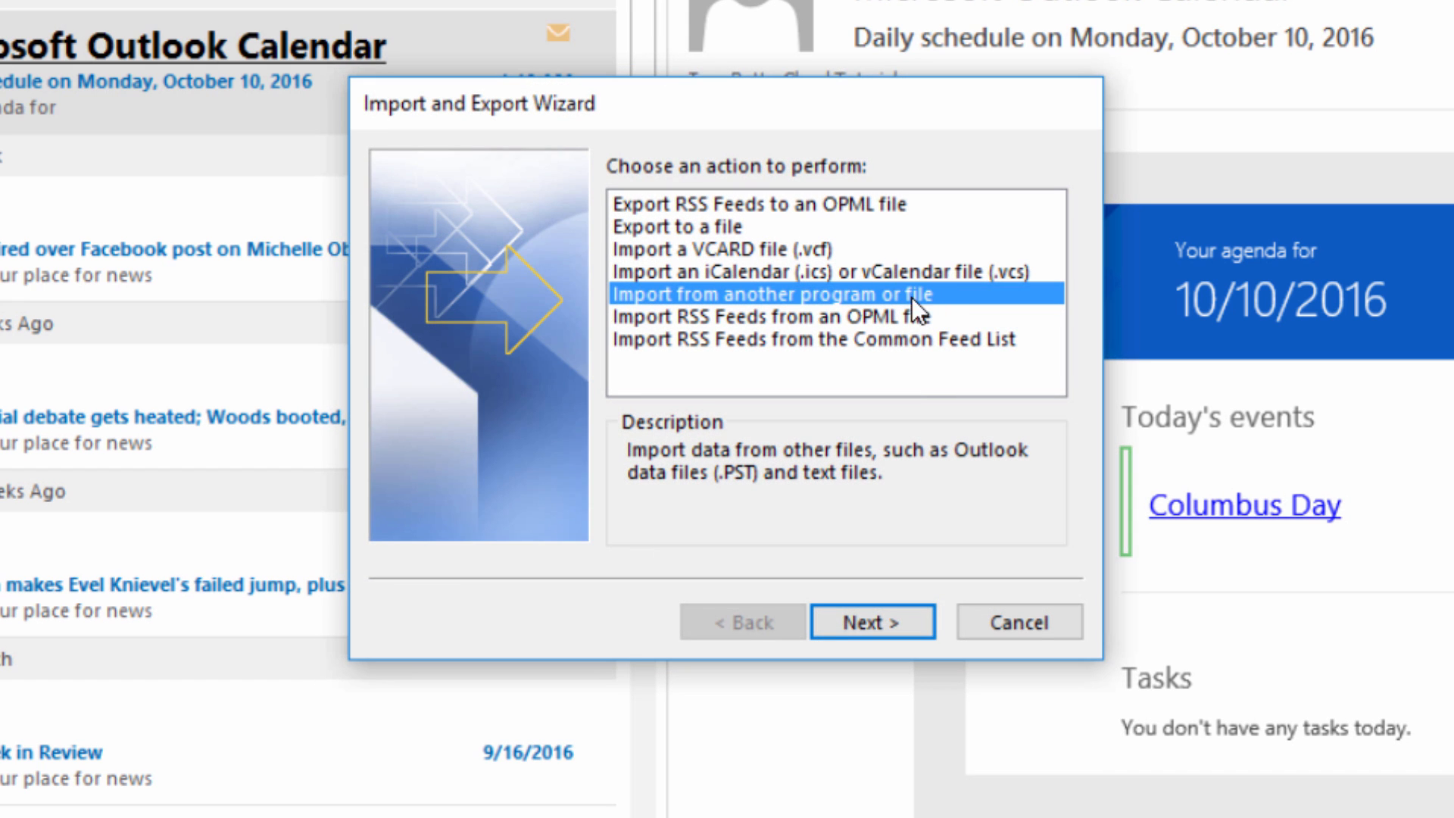
mouse_move(872, 316)
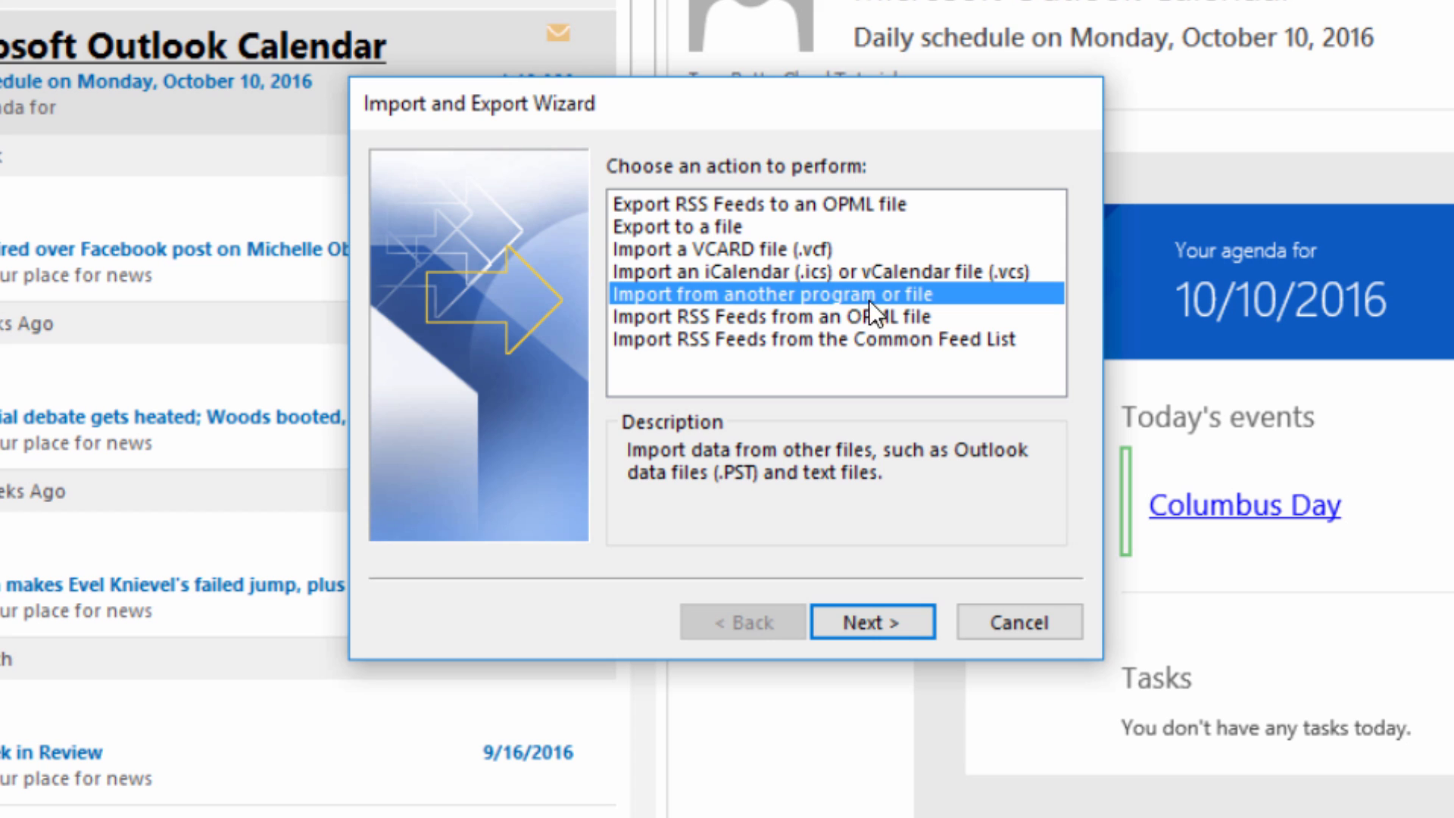
click(869, 621)
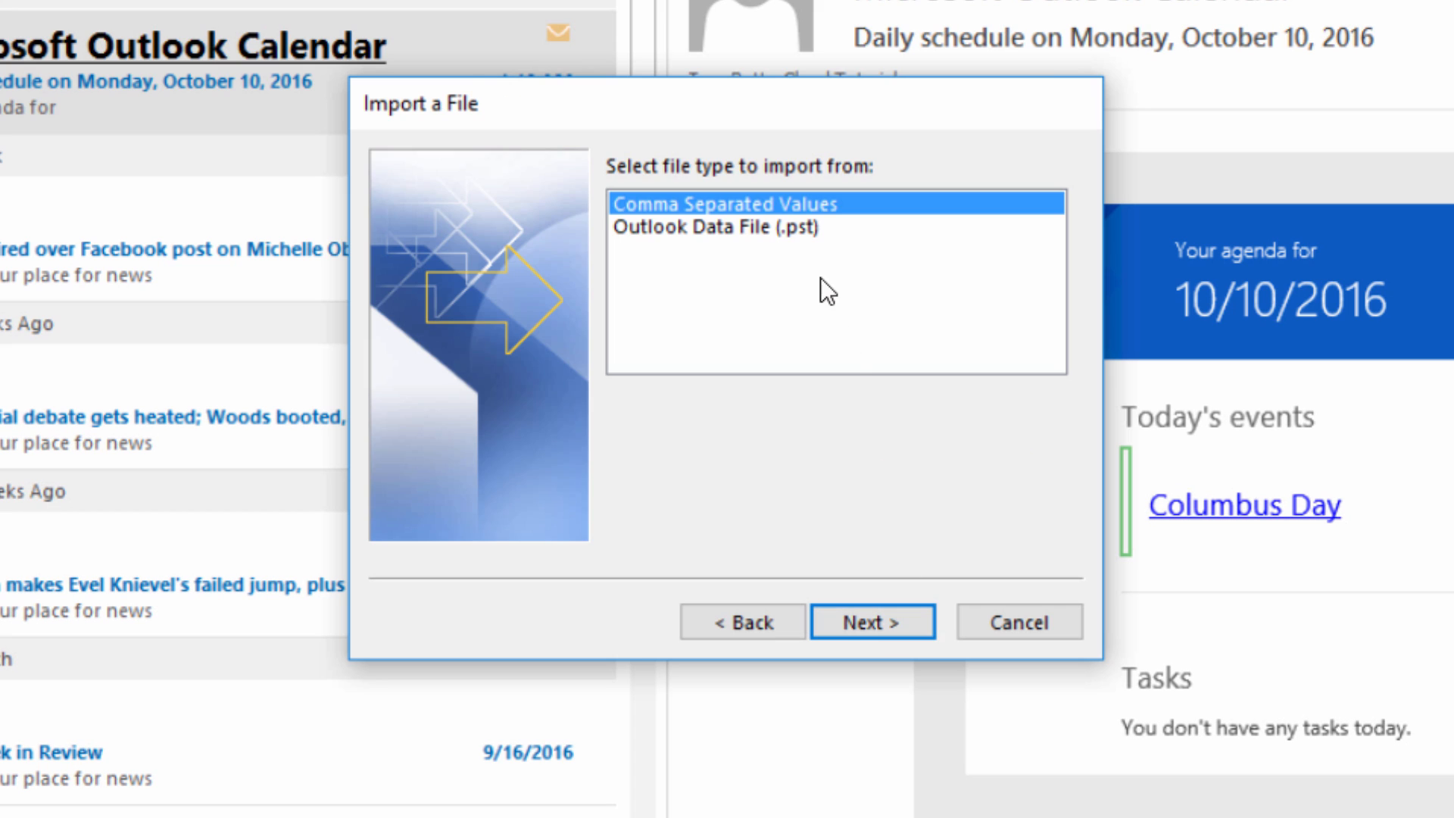
mouse_move(919, 570)
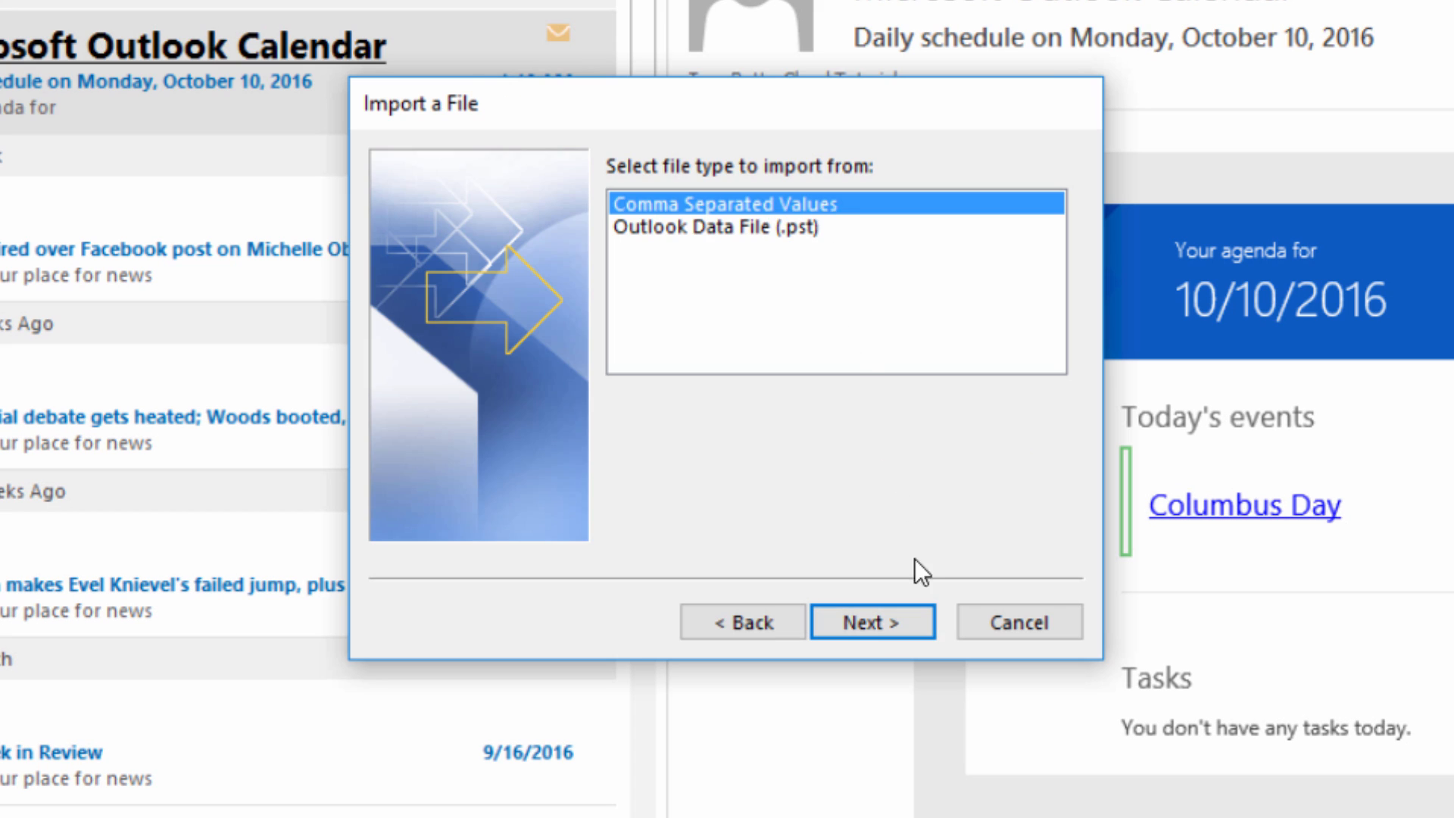
click(871, 621)
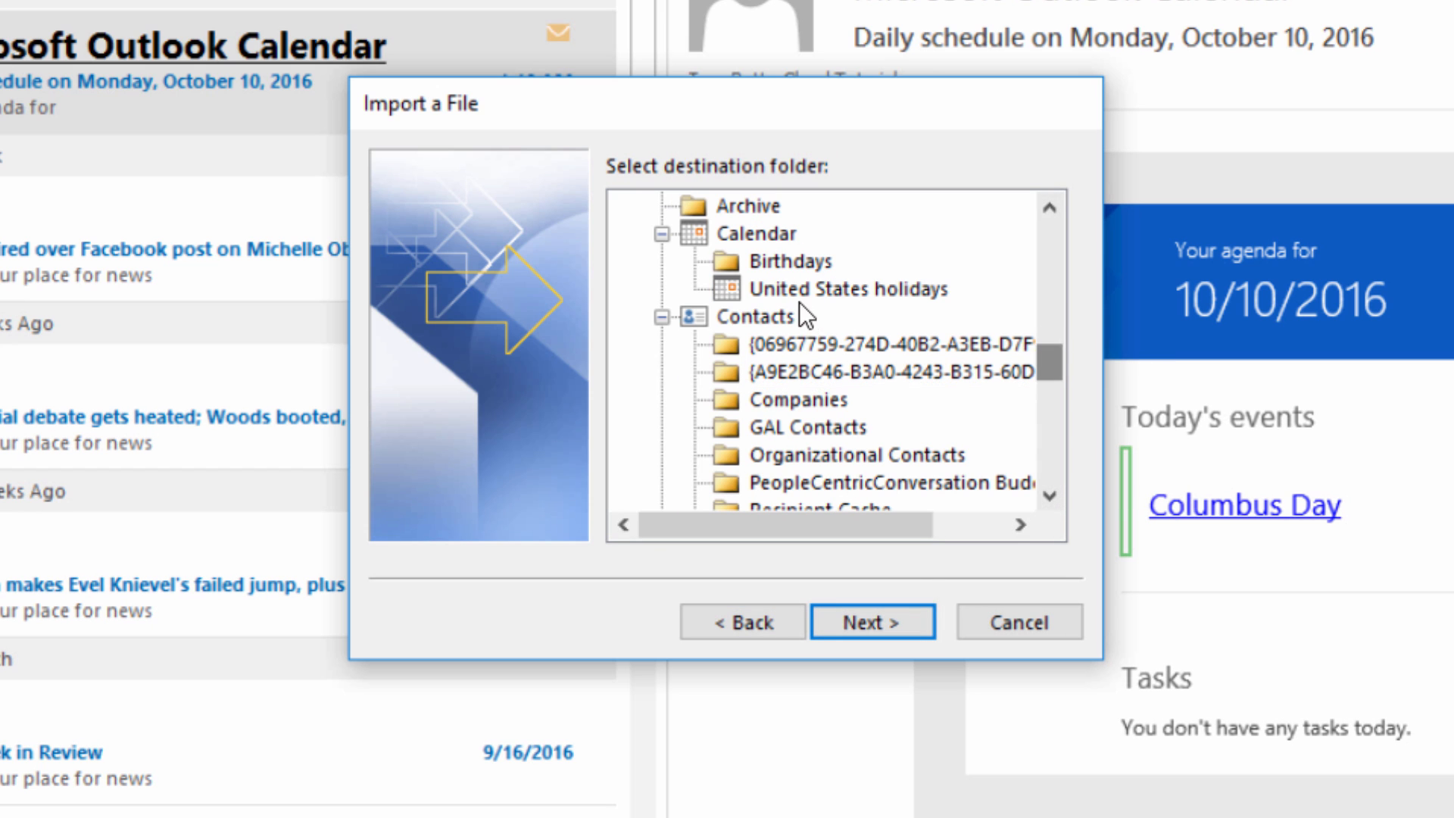
click(757, 315)
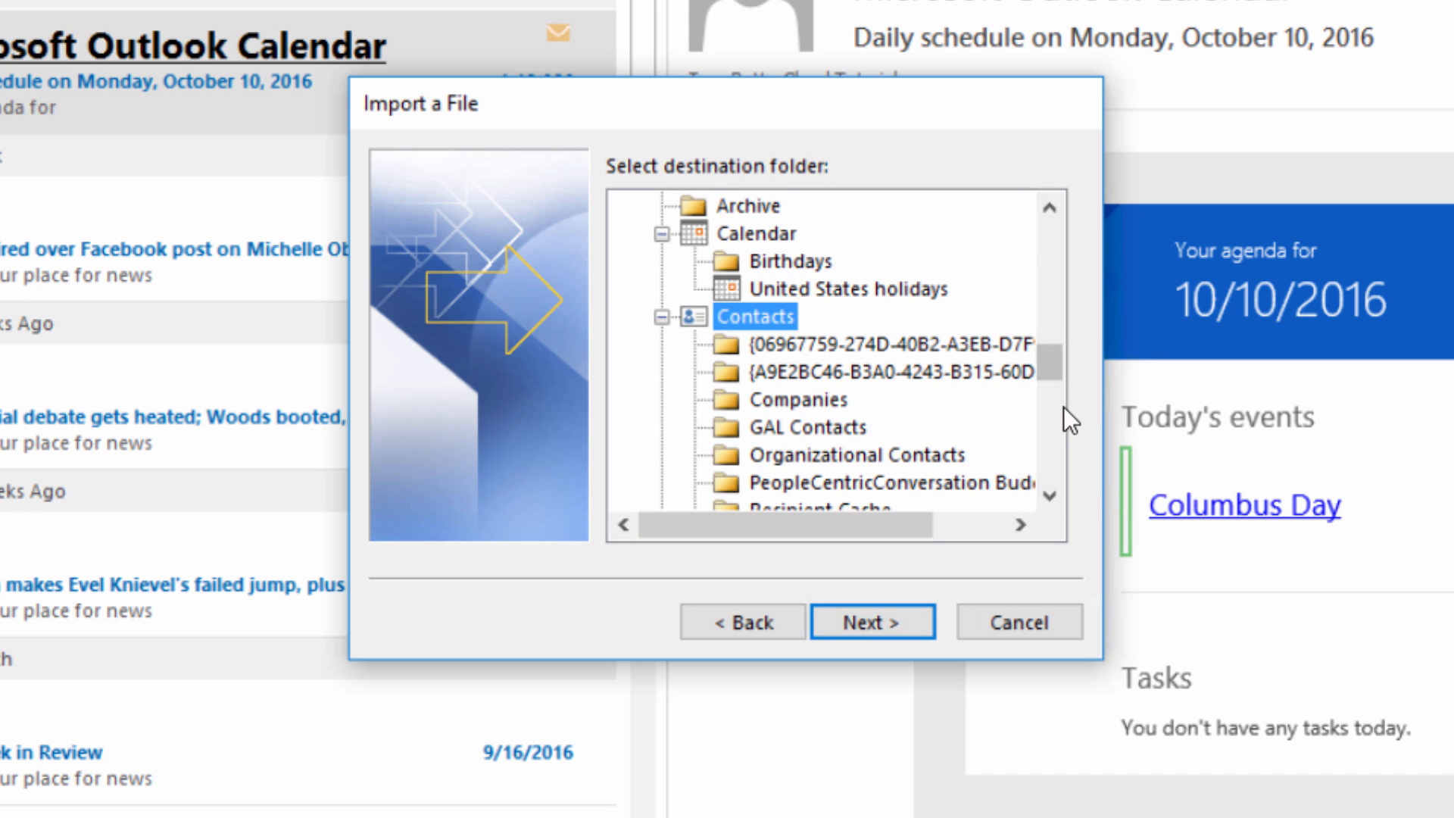
click(871, 621)
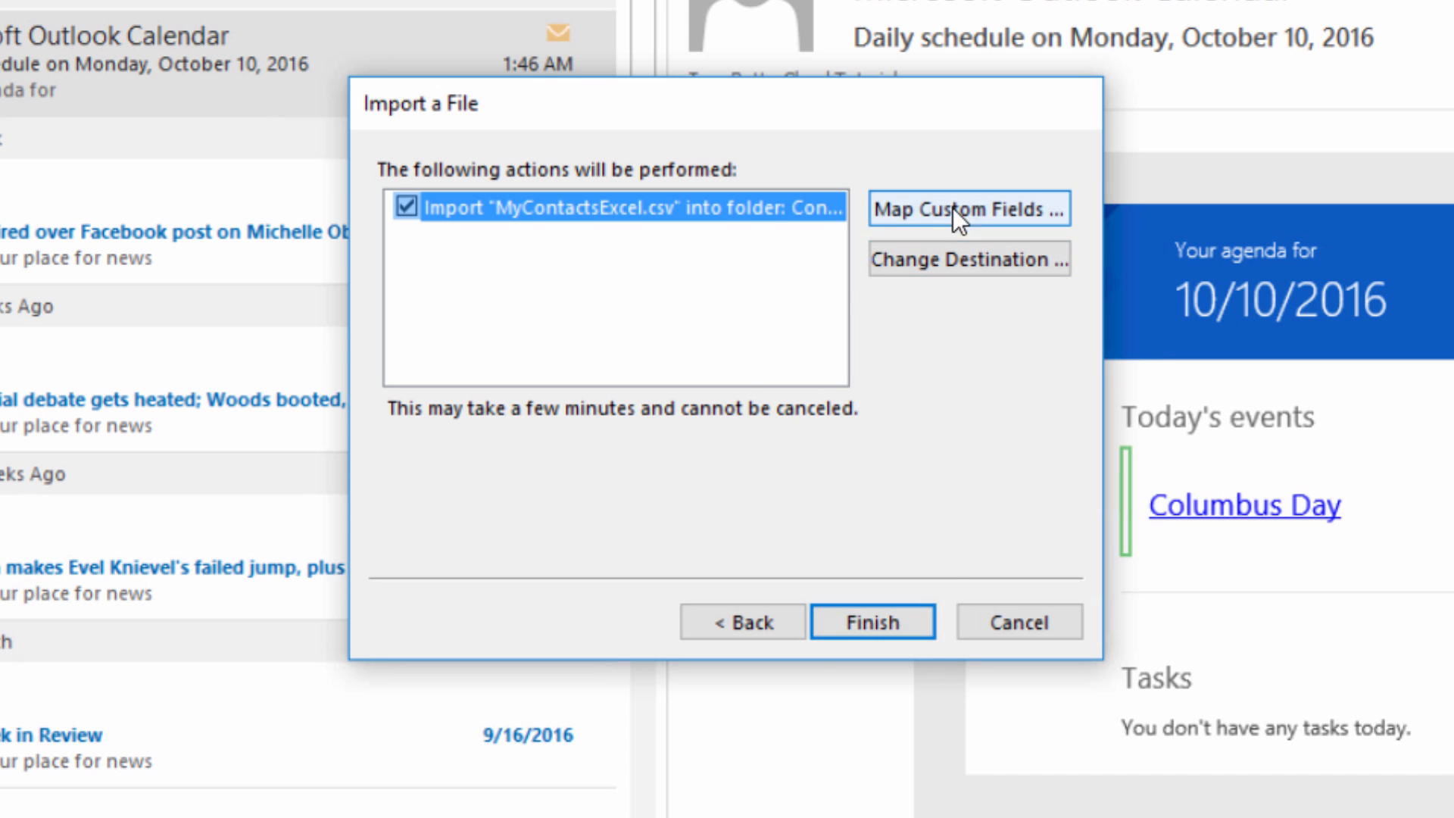
In custom field mapping, link Land Line to Home Phone and Cell to Mobile Phone, then confirm.
click(968, 208)
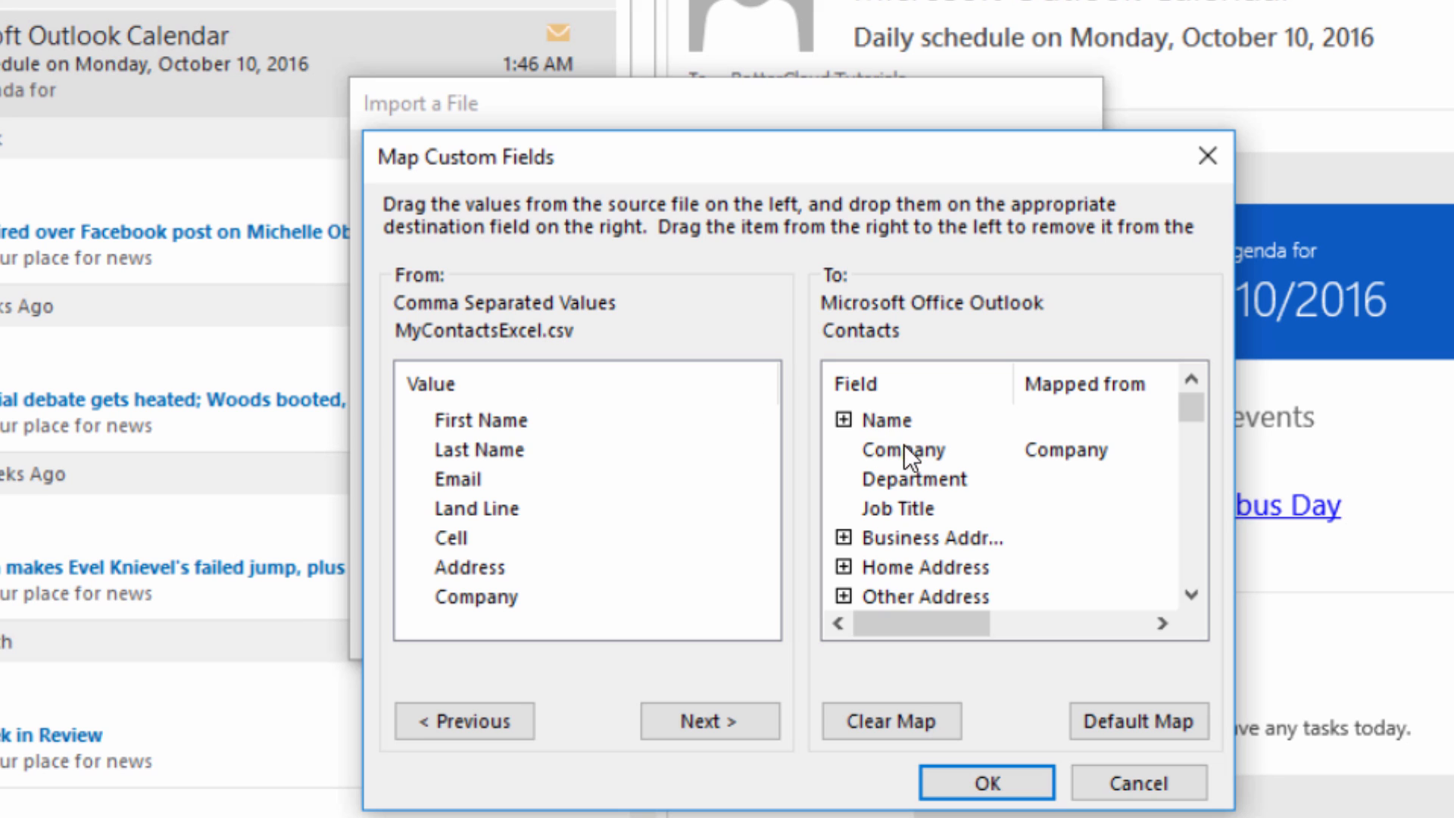
click(842, 419)
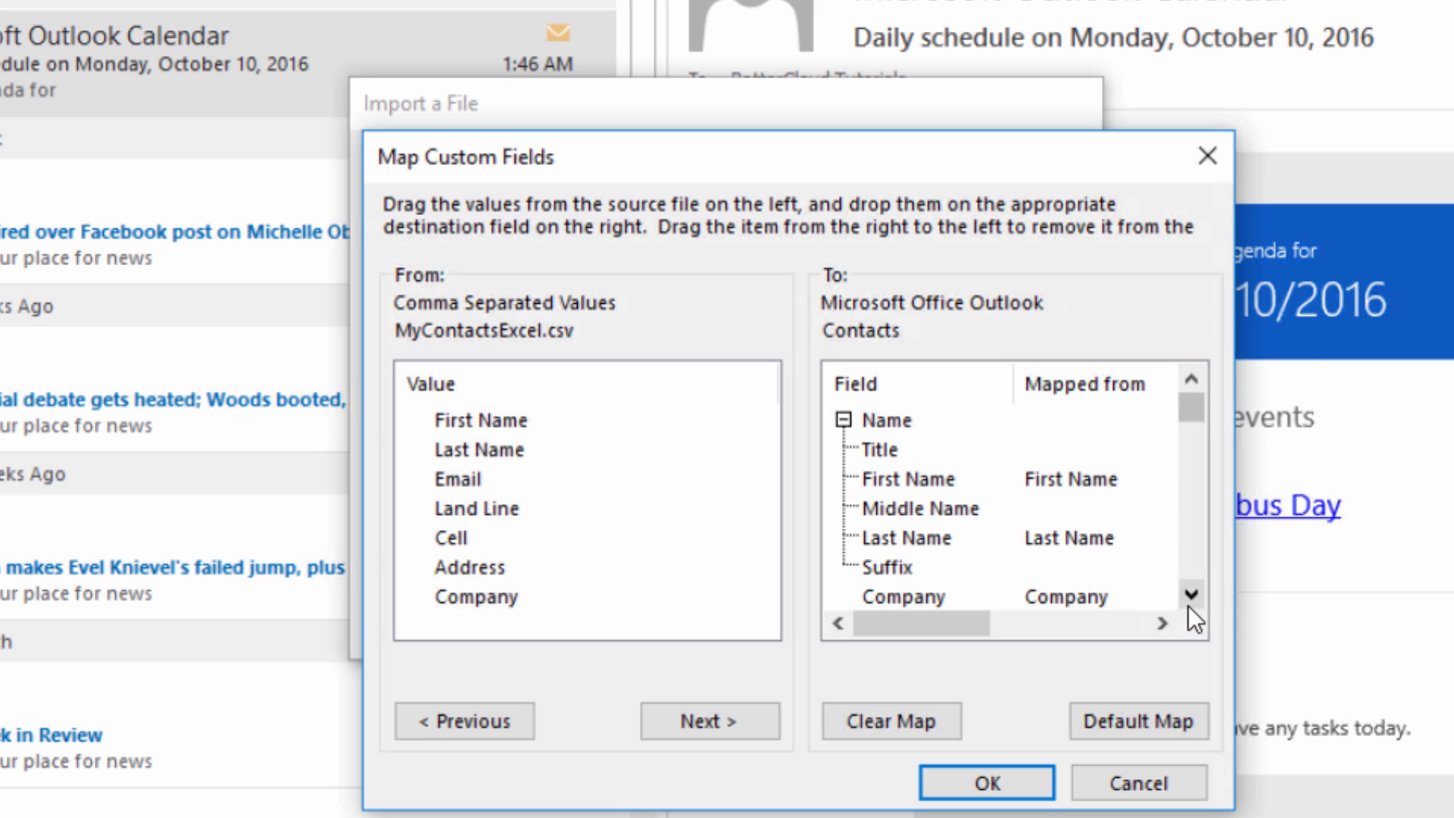
click(1194, 594)
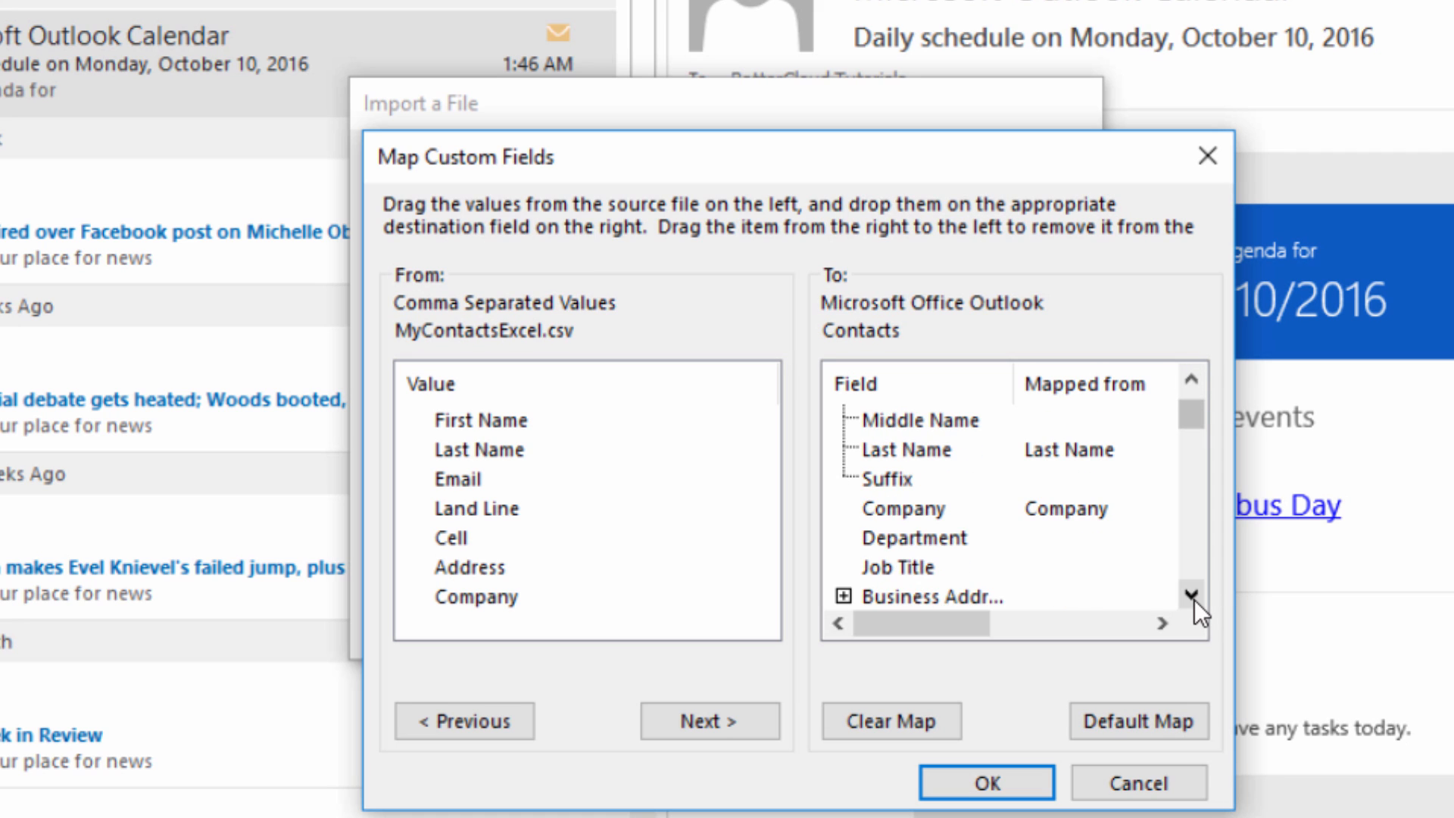
click(1192, 597)
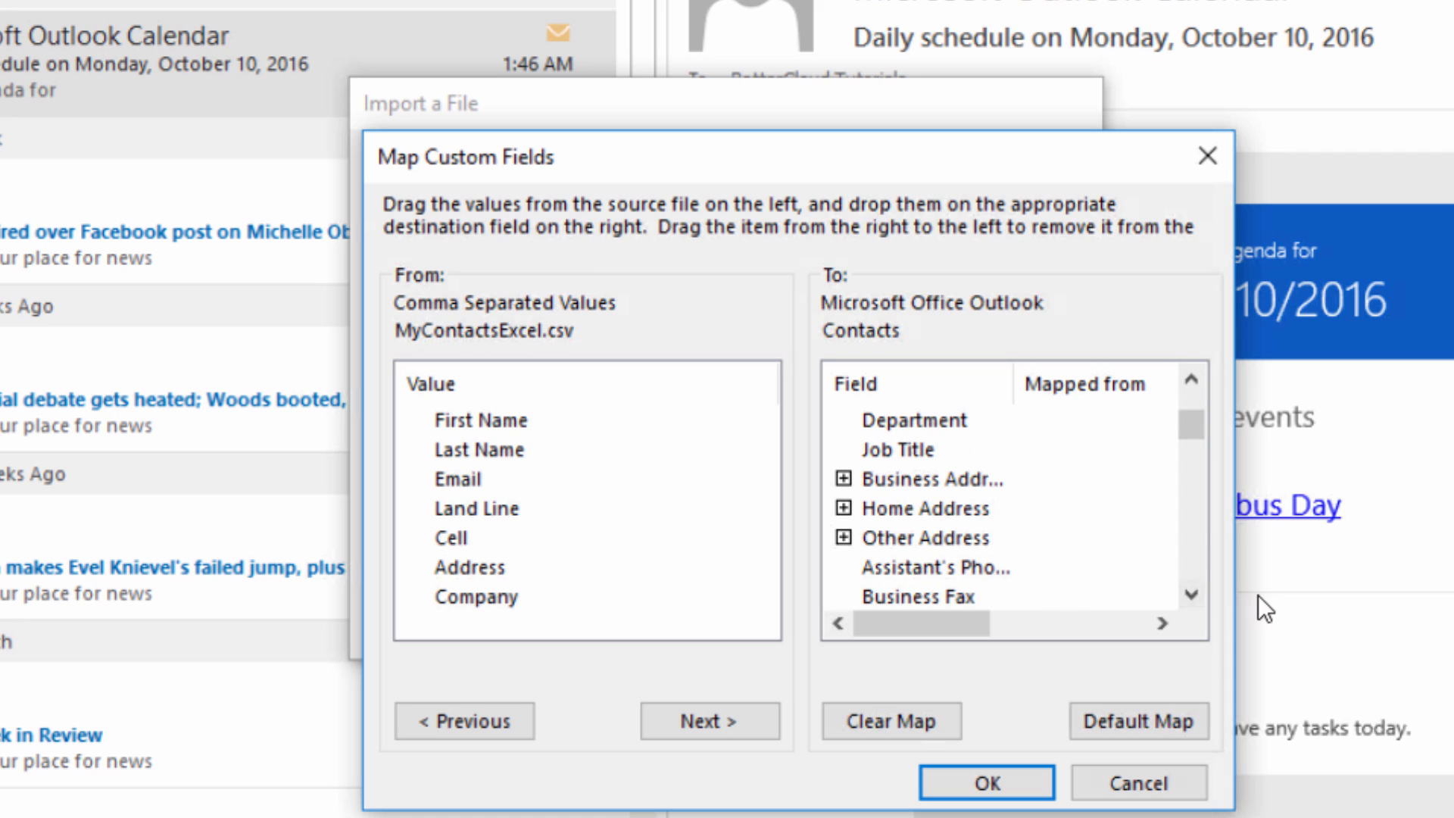
click(1194, 597)
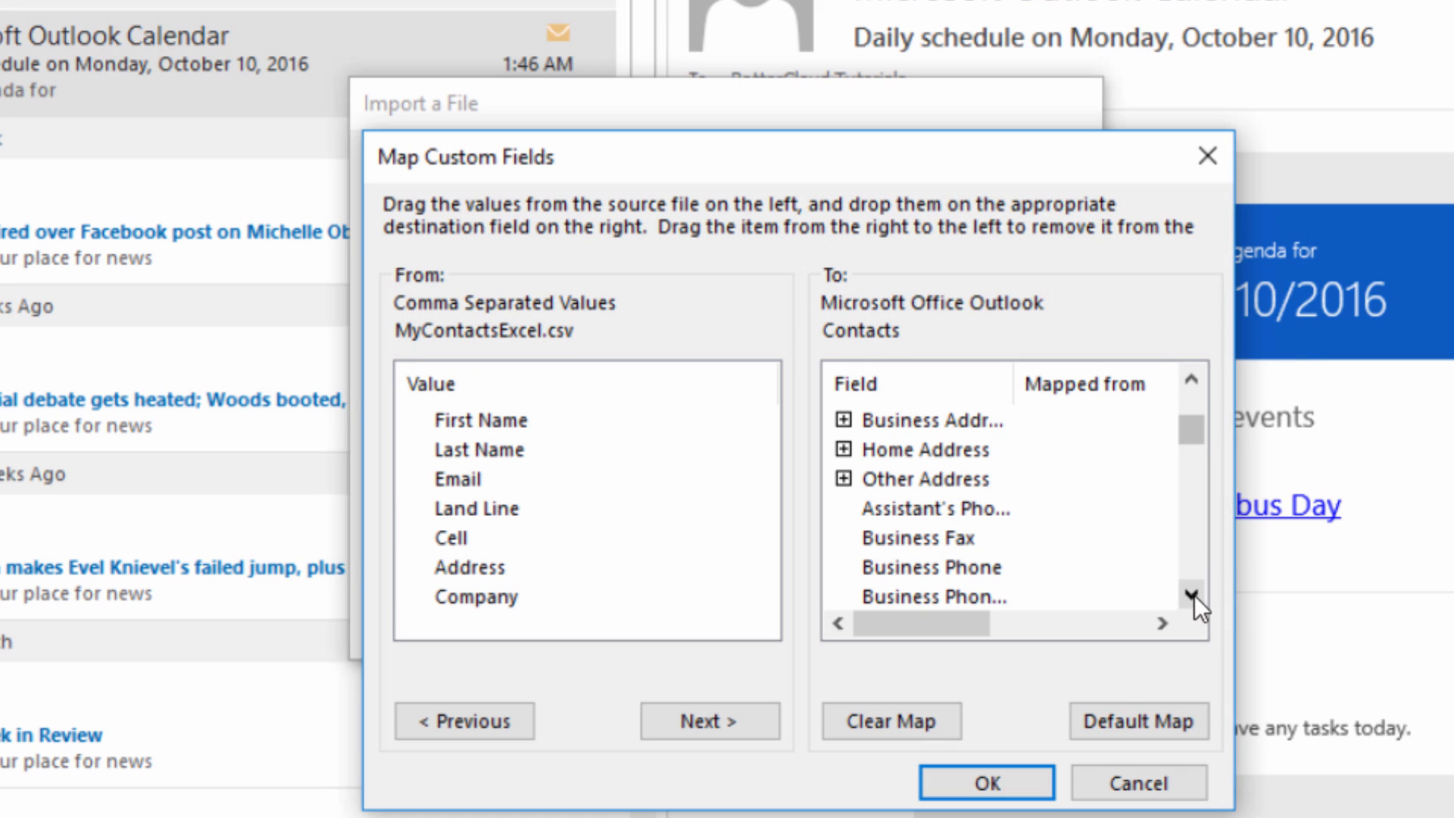
click(1191, 595)
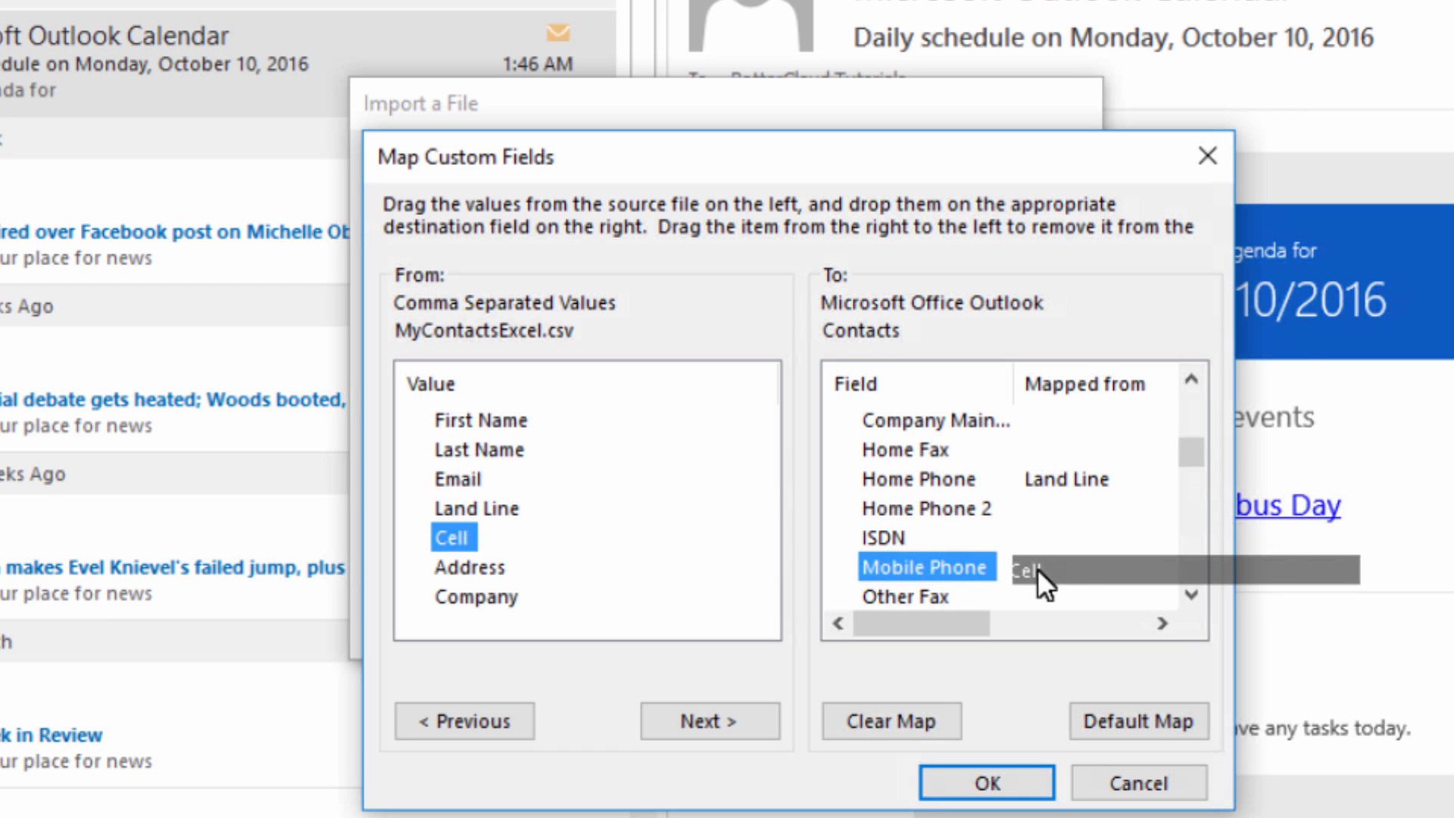
click(987, 781)
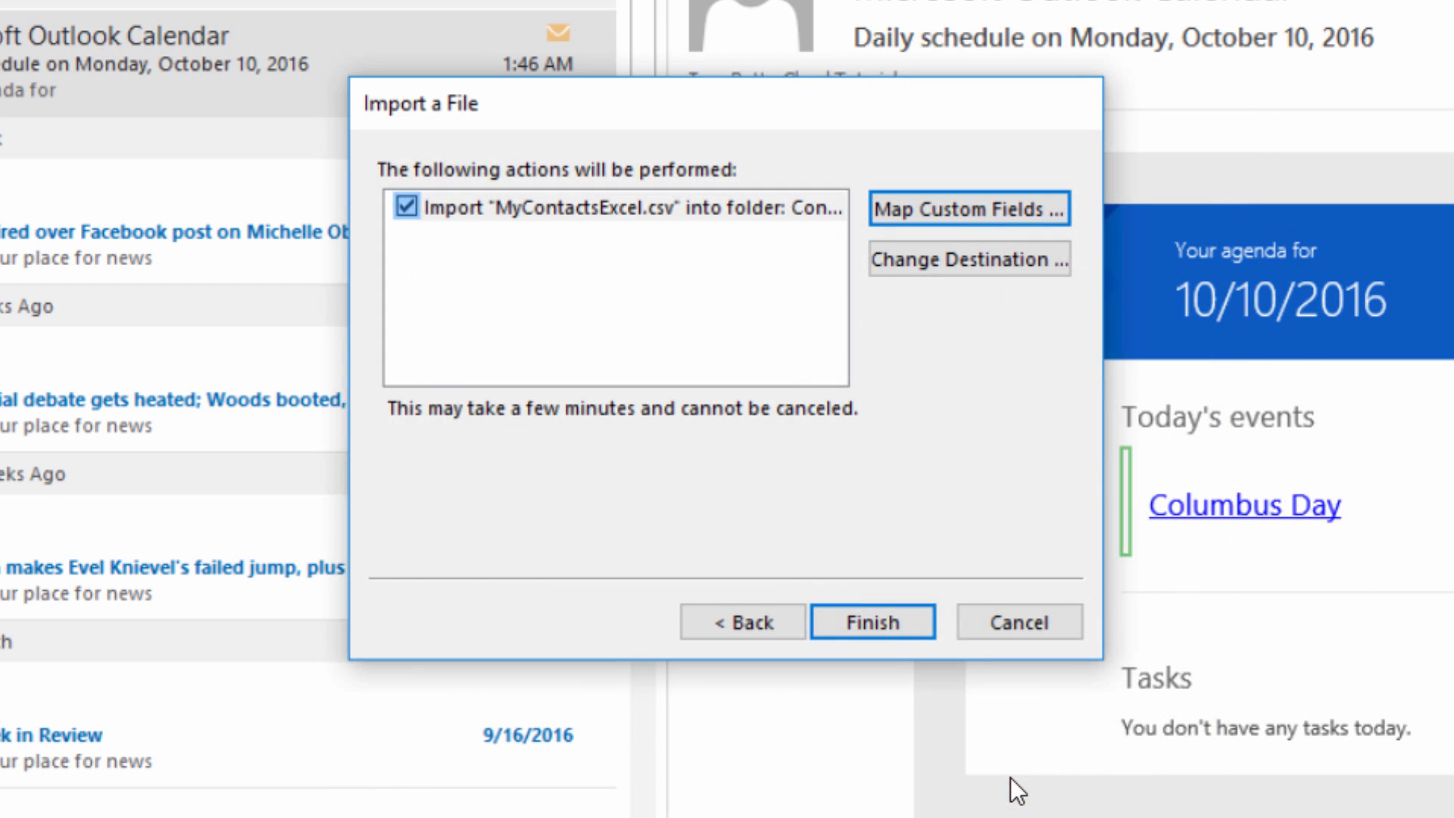
click(871, 622)
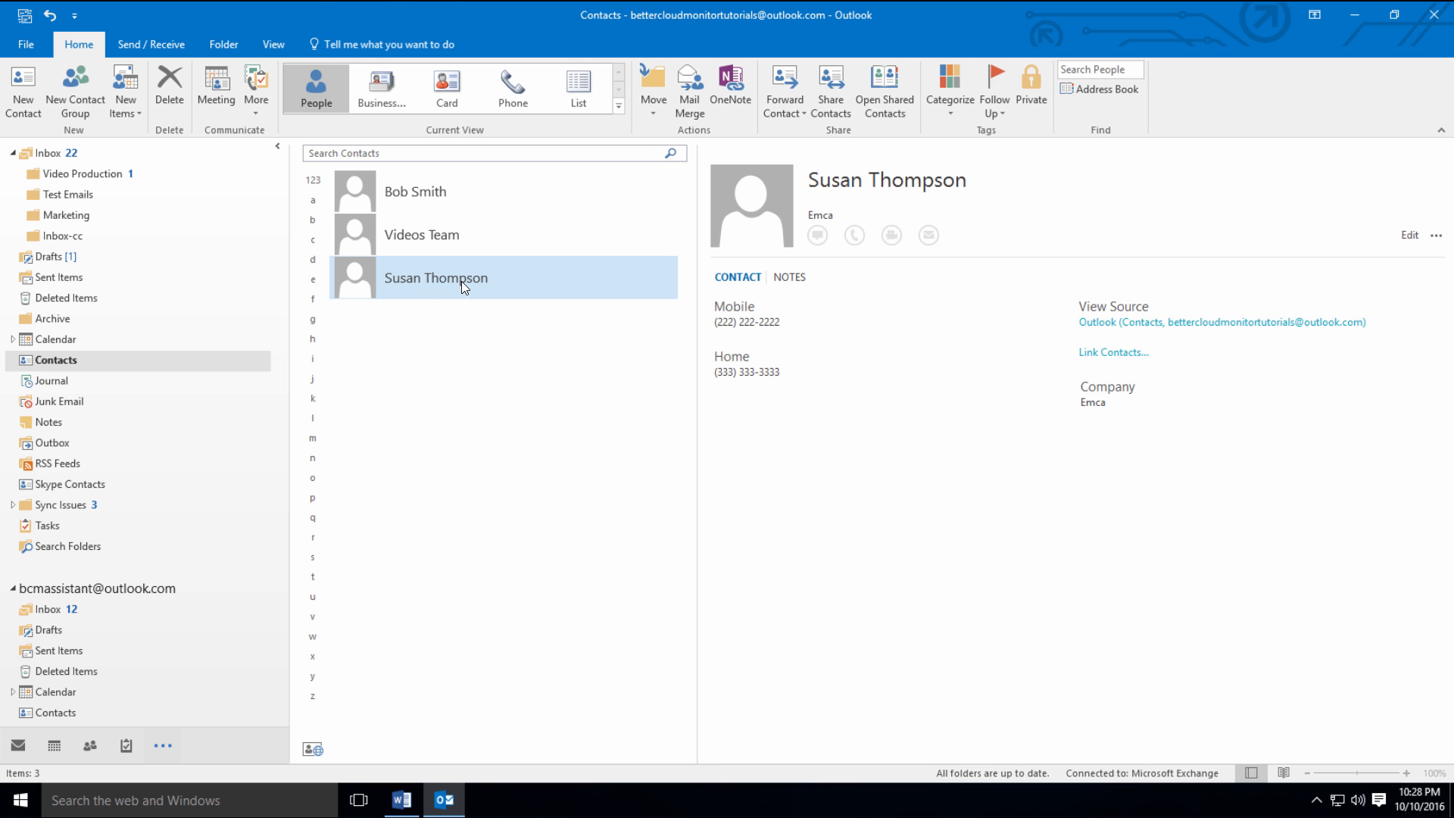
mouse_move(746, 400)
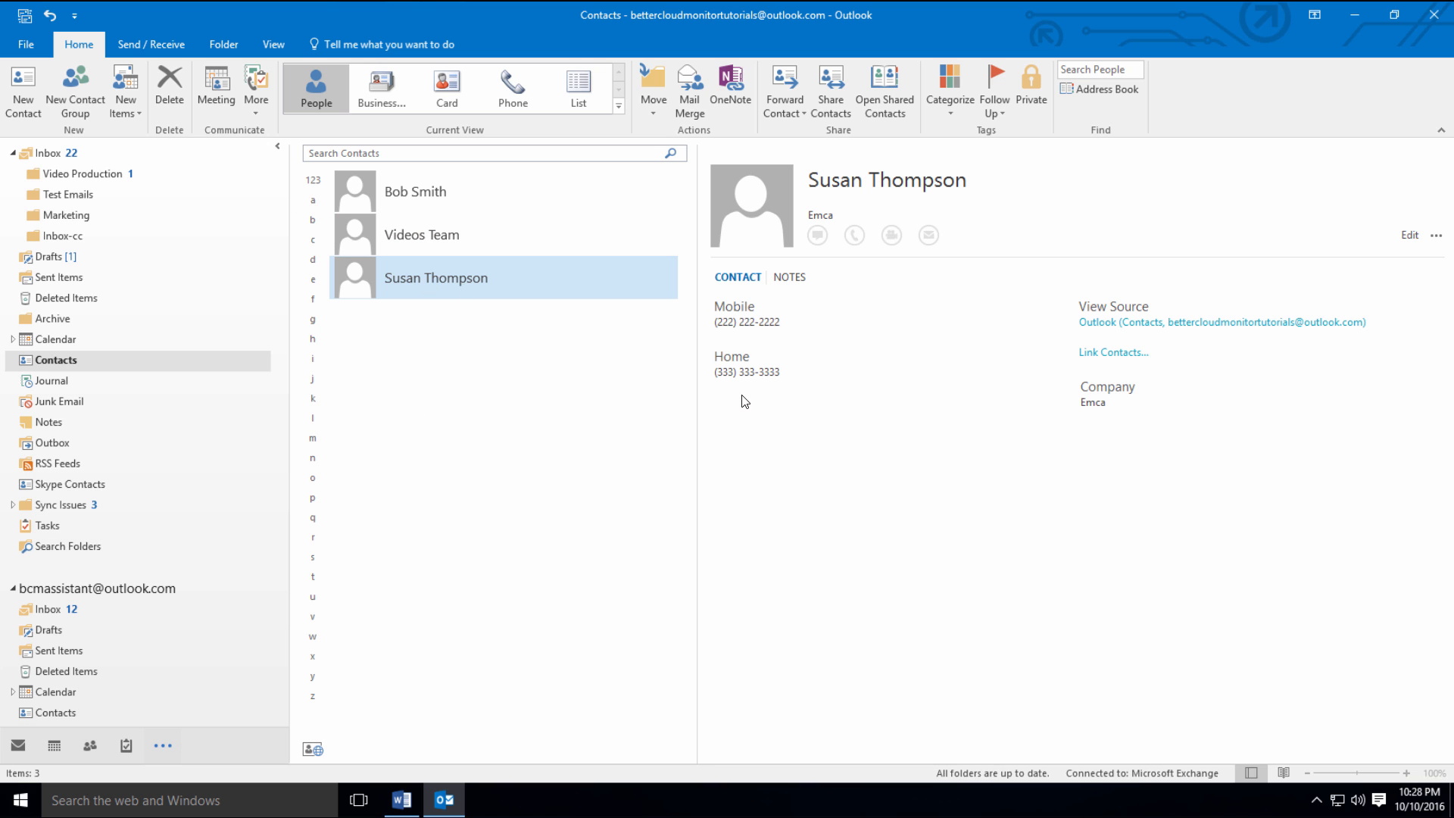
mouse_move(751, 398)
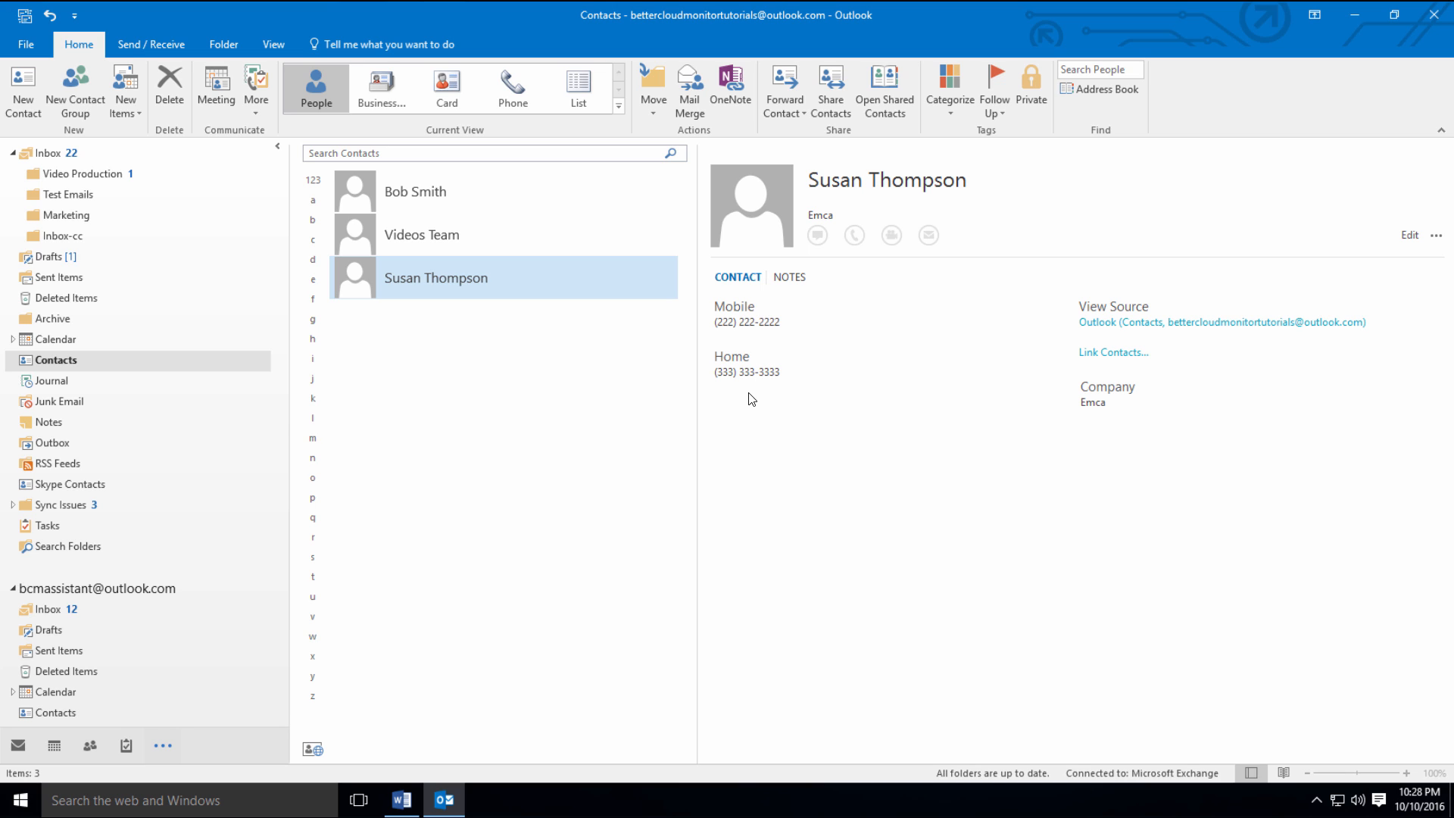
mouse_move(774, 394)
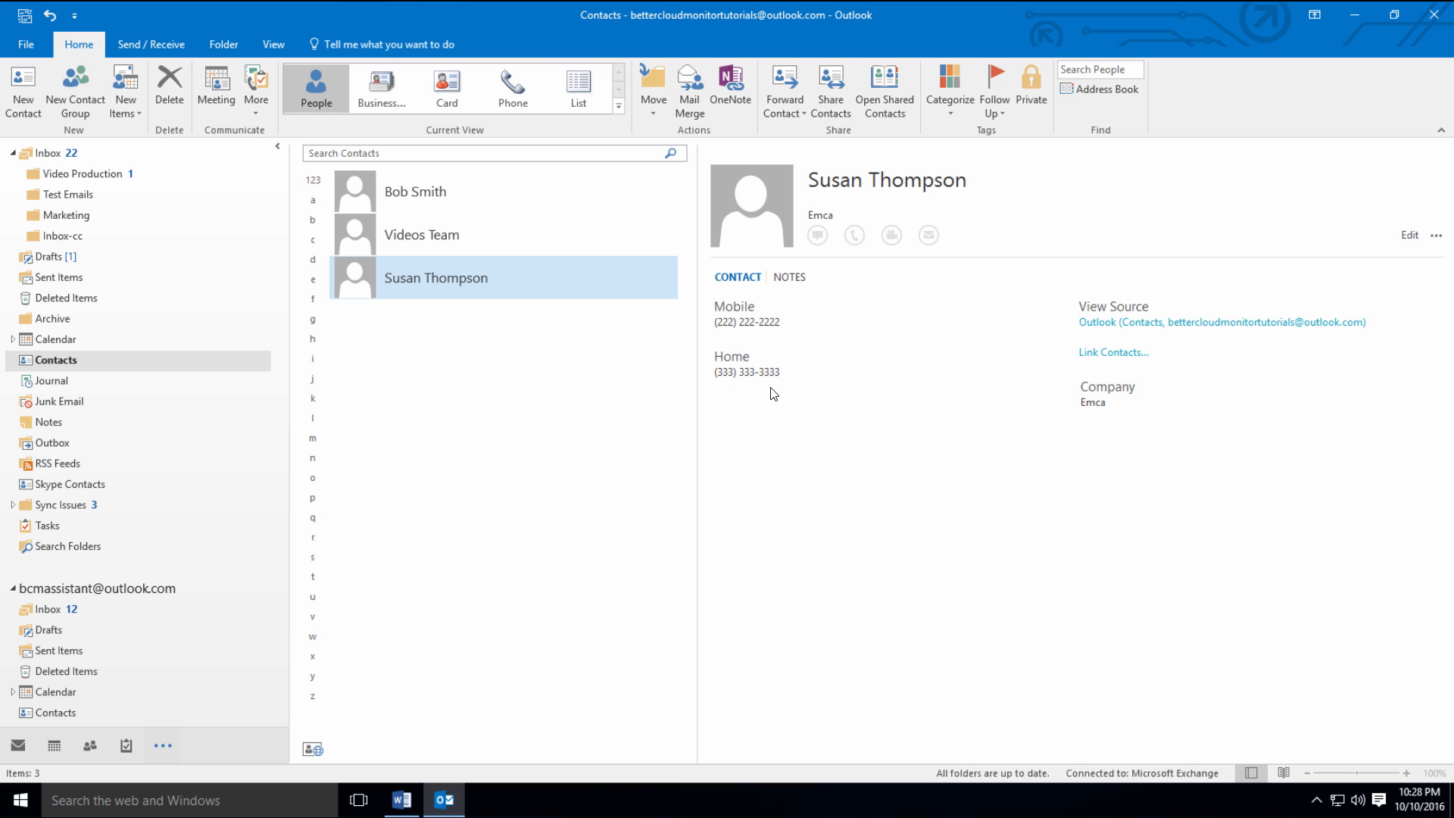
mouse_move(1305, 415)
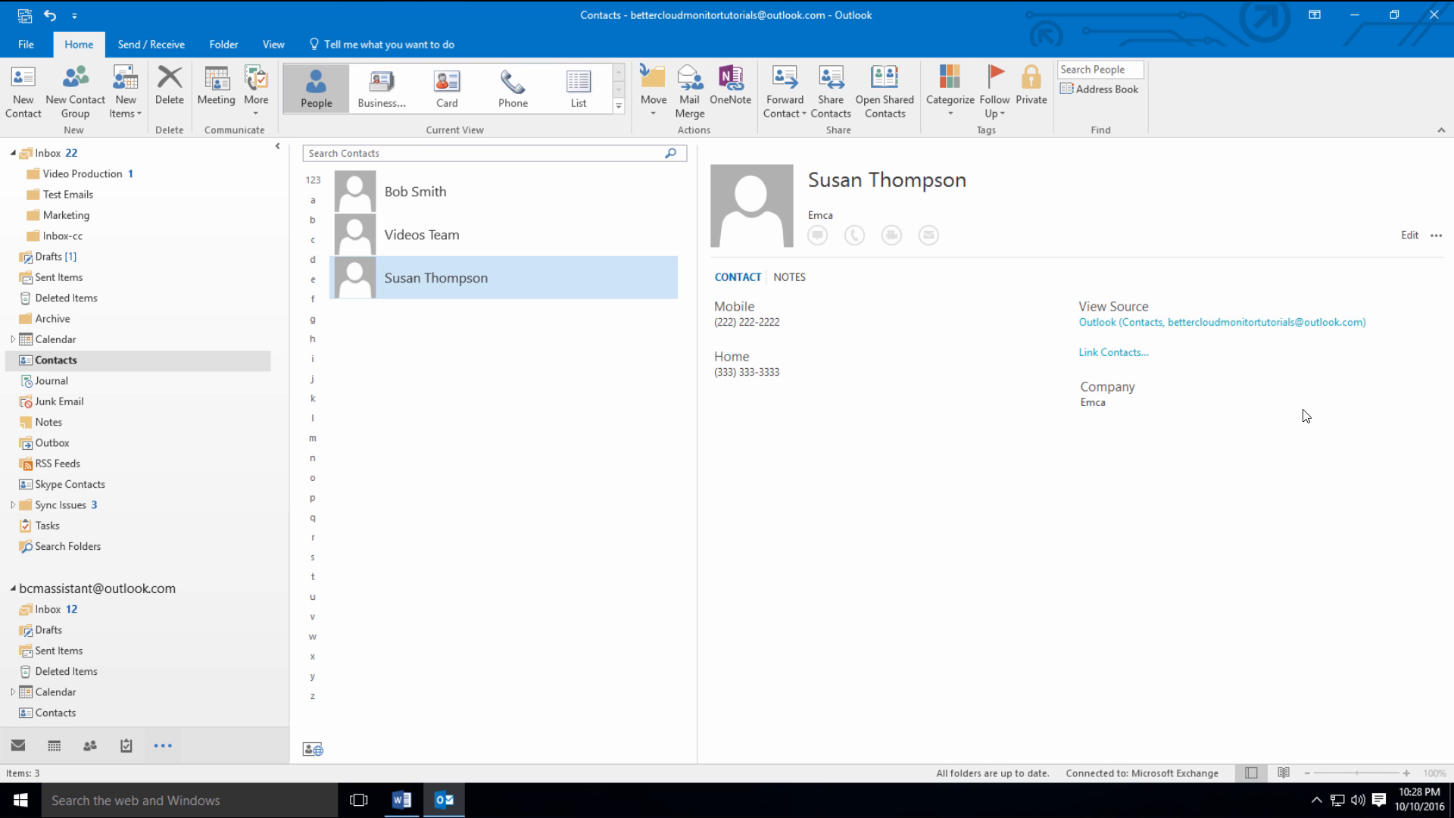